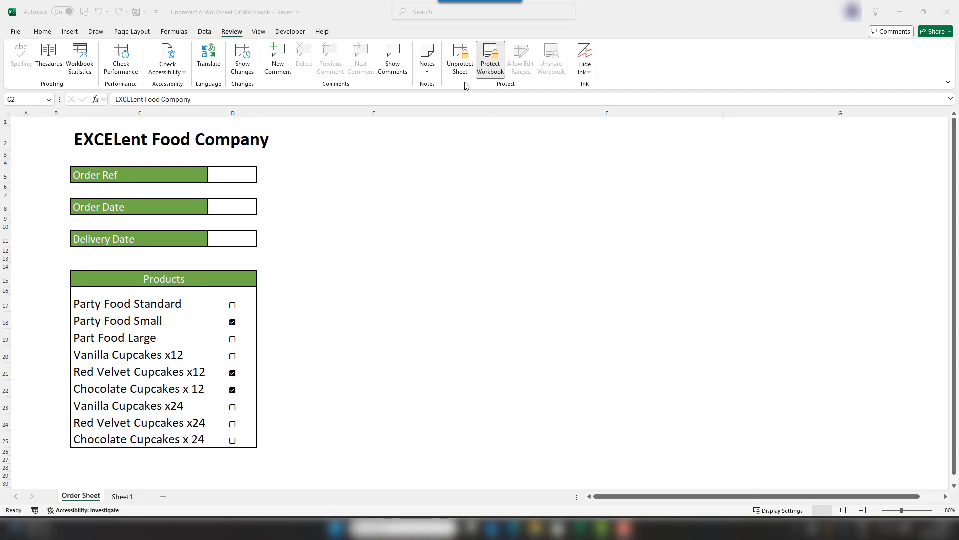
# Attempt Unprotect Sheet and Unprotect Workbook on the order sheet, dismissing the password prompt.
pyautogui.click(460, 57)
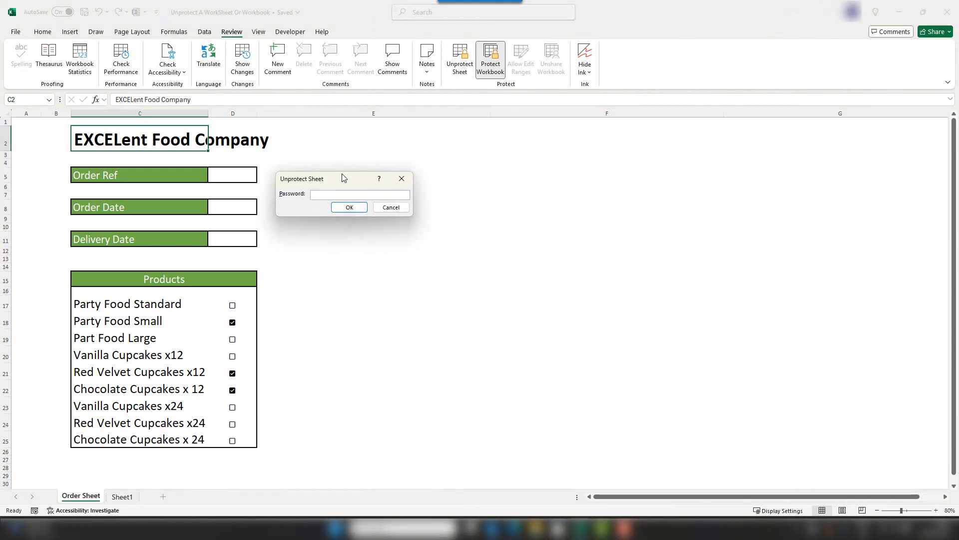
pyautogui.moveTo(343, 177); pyautogui.dragTo(359, 213)
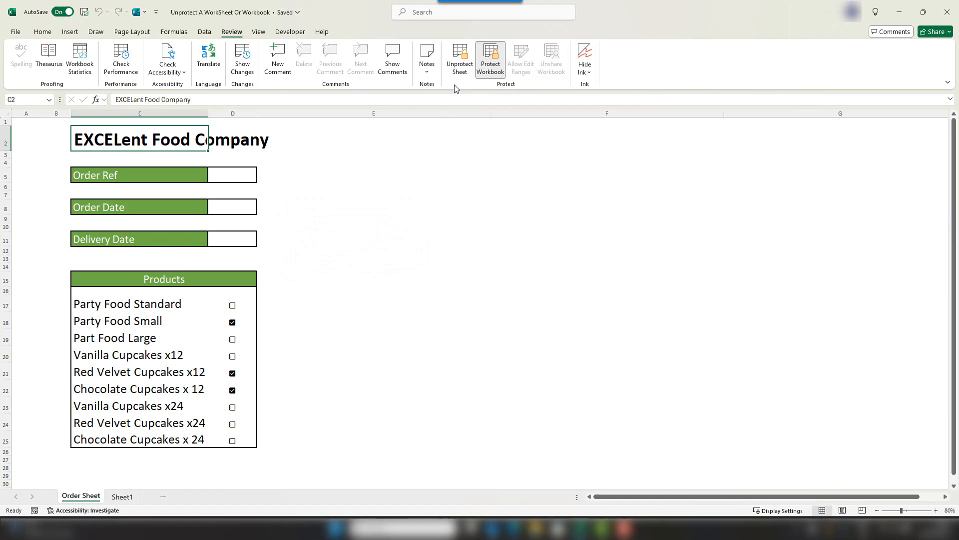
pyautogui.click(490, 56)
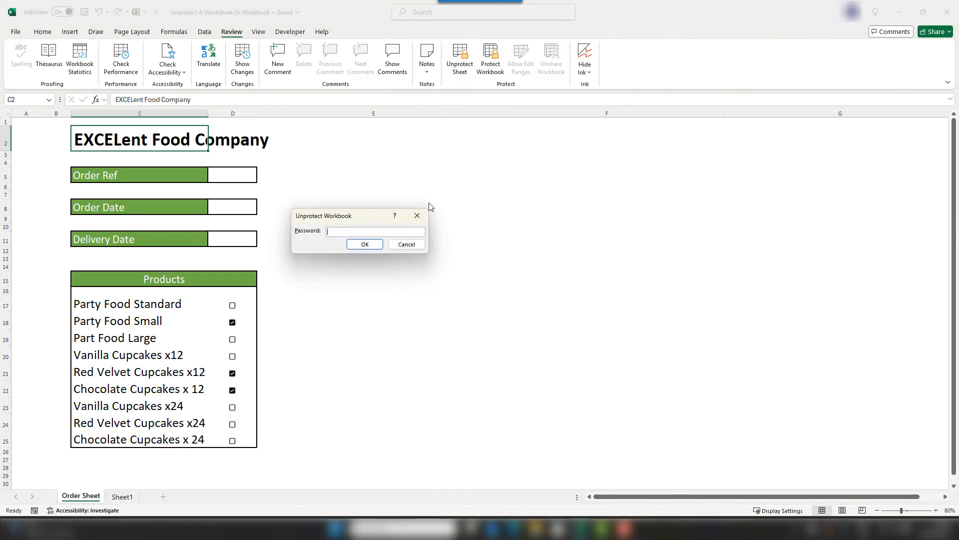
pyautogui.click(364, 244)
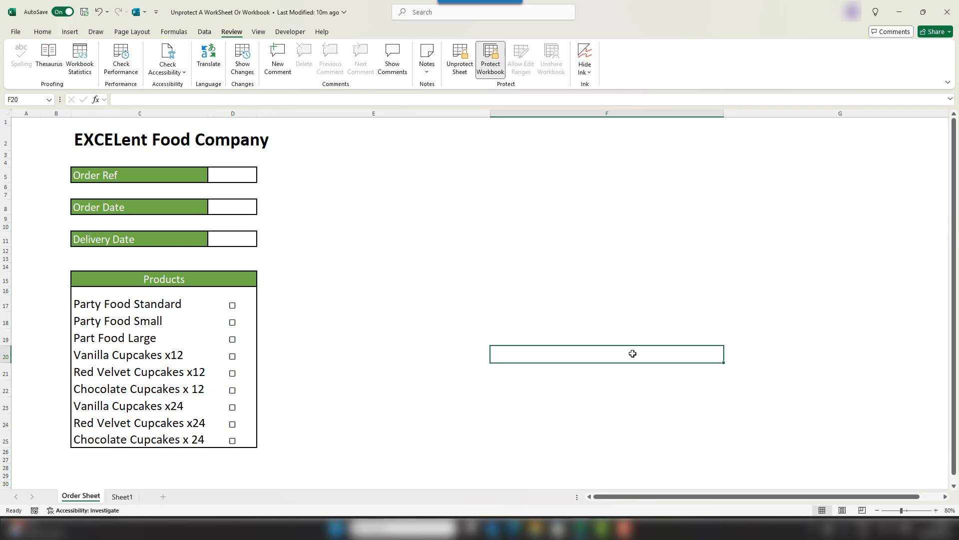
pyautogui.moveTo(84, 141)
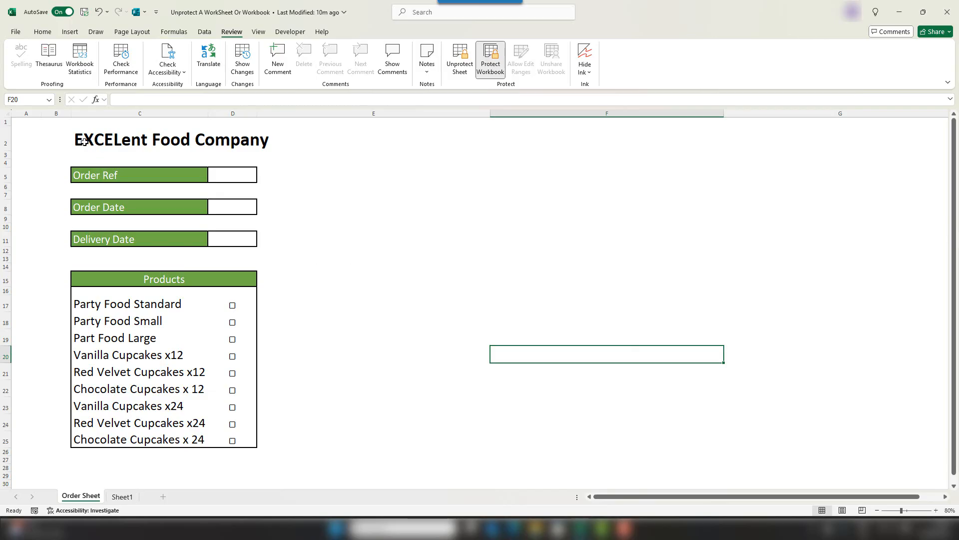
# Attempt to edit the EXCELent Food Company heading and change Sheet1, dismissing the protection warning.
pyautogui.click(171, 139)
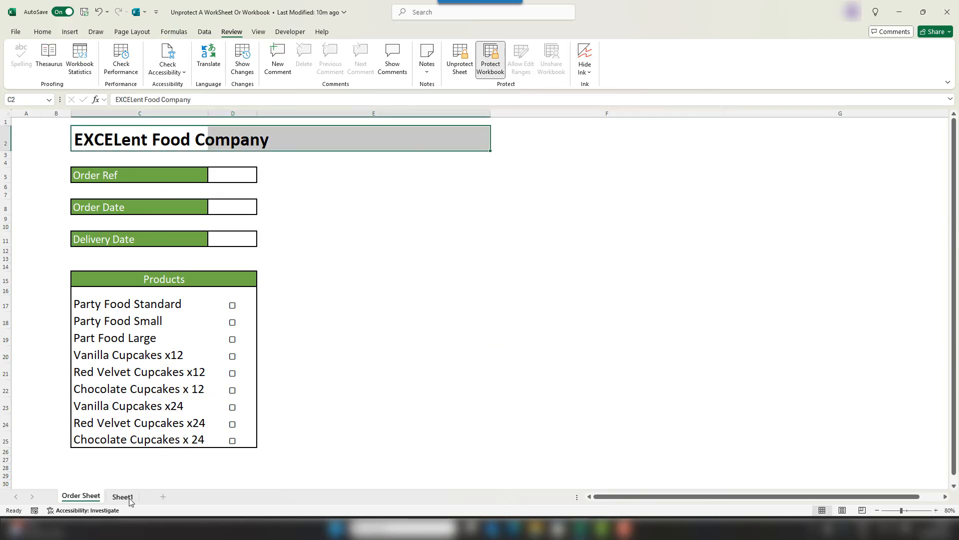
pyautogui.click(122, 497)
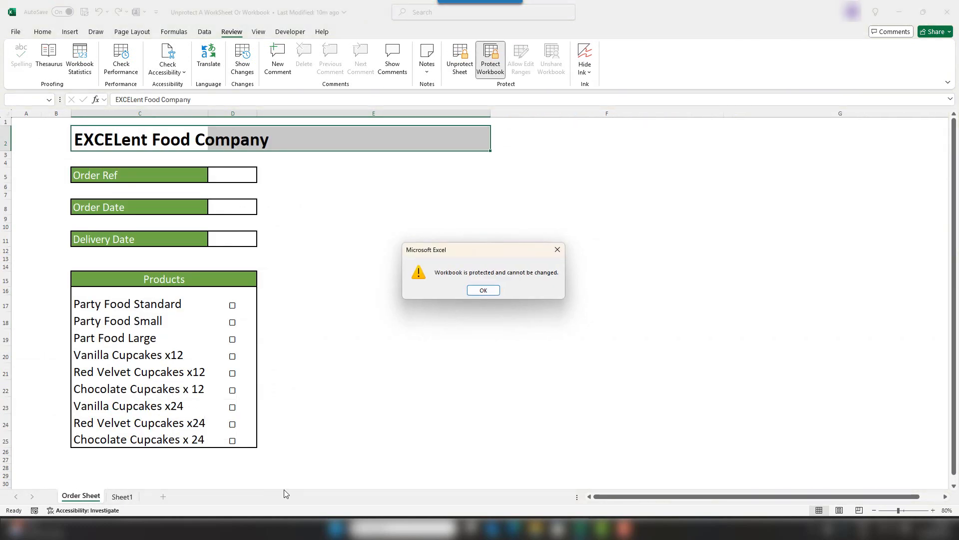
pyautogui.click(483, 290)
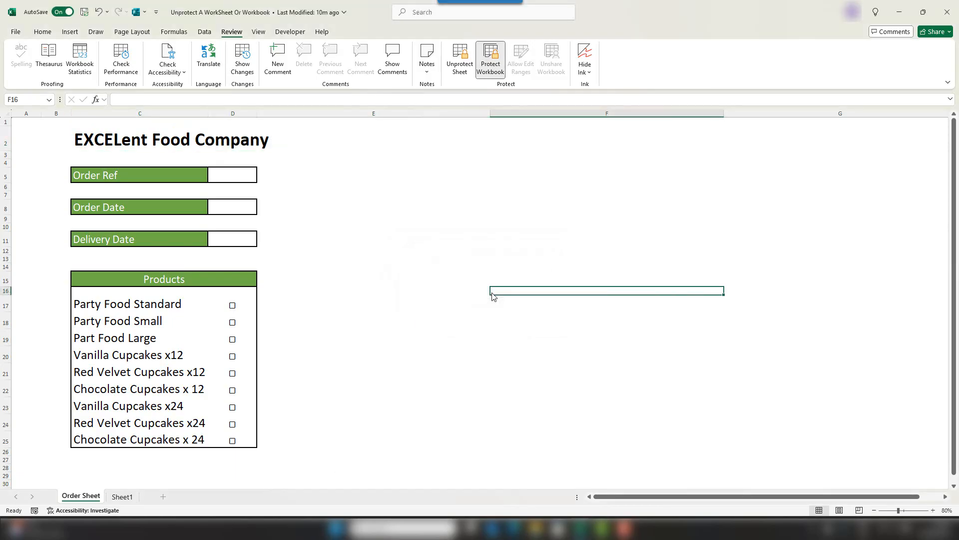
pyautogui.moveTo(107, 135)
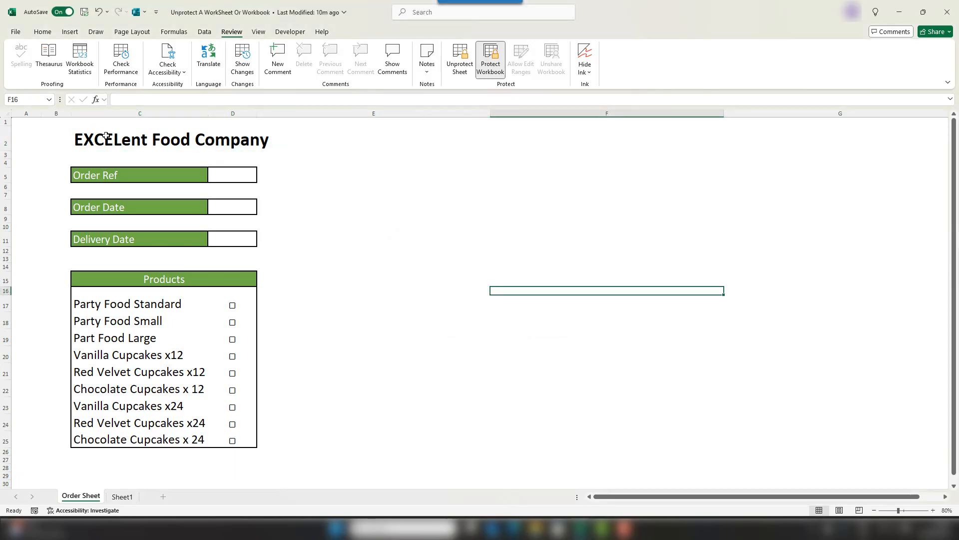
pyautogui.click(233, 140)
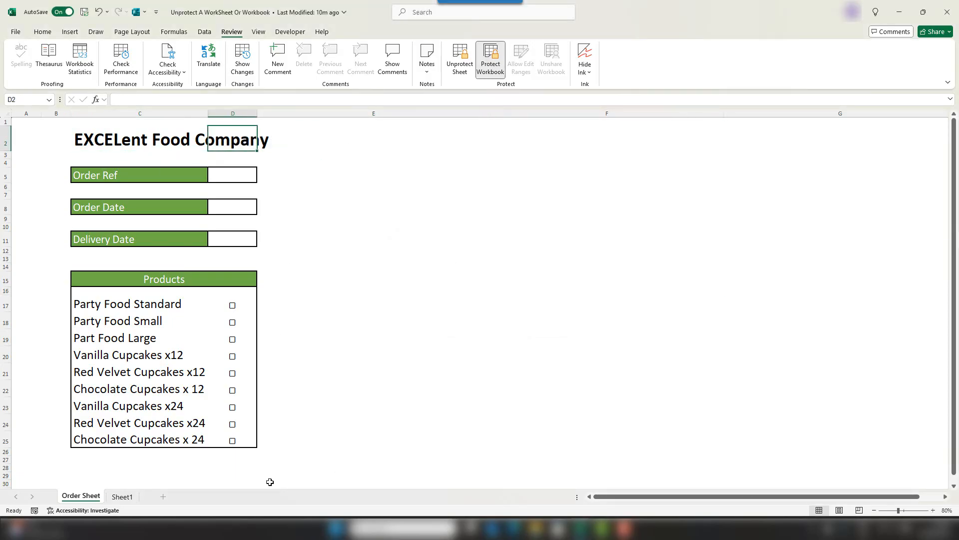
pyautogui.moveTo(350, 302)
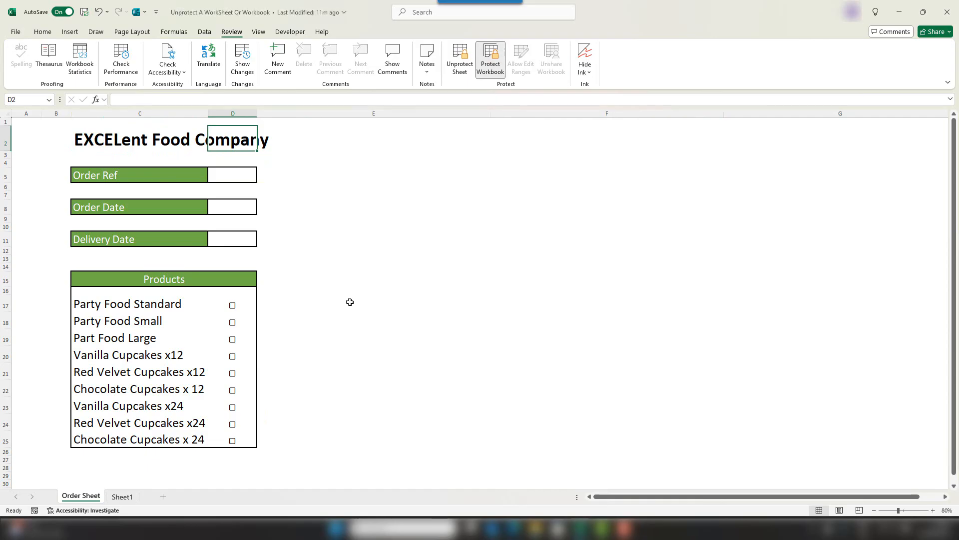
pyautogui.moveTo(364, 379)
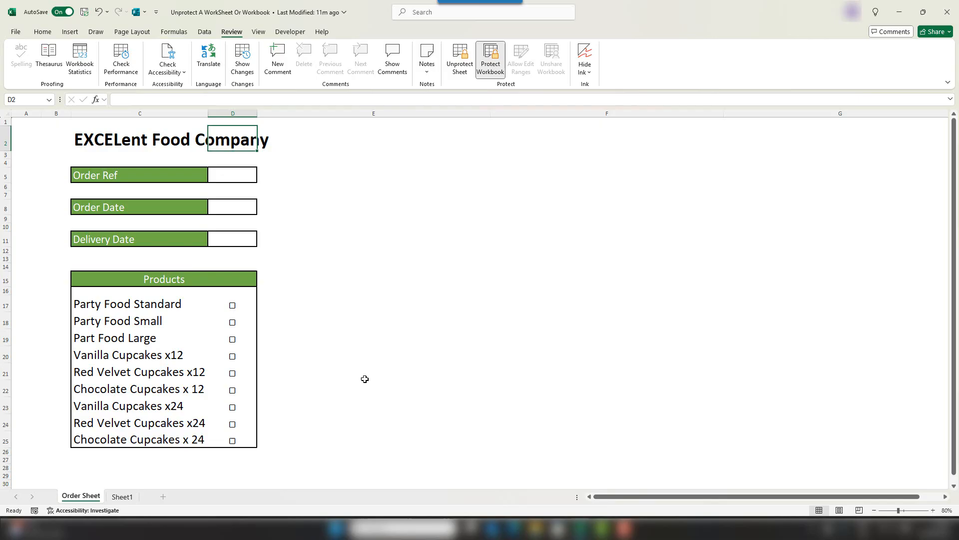
pyautogui.moveTo(334, 337)
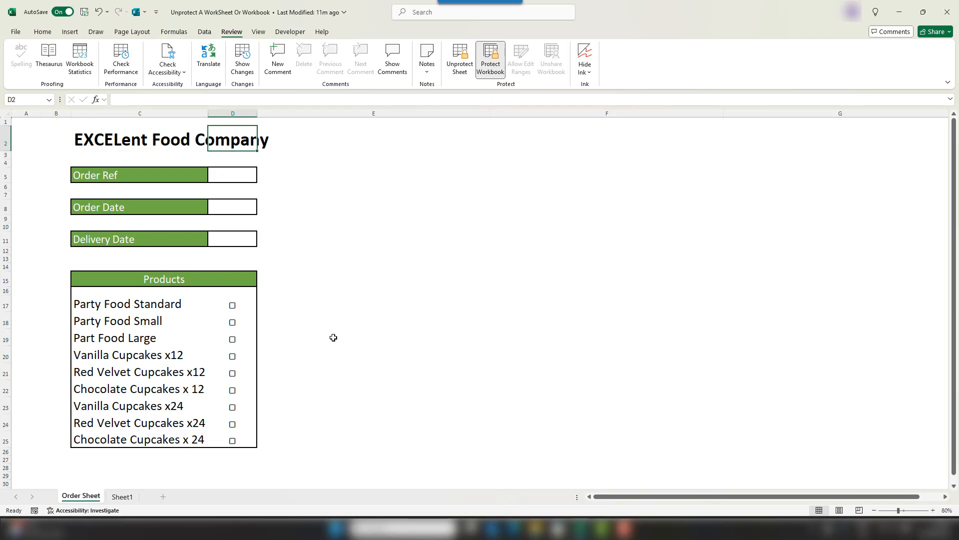
pyautogui.moveTo(345, 237)
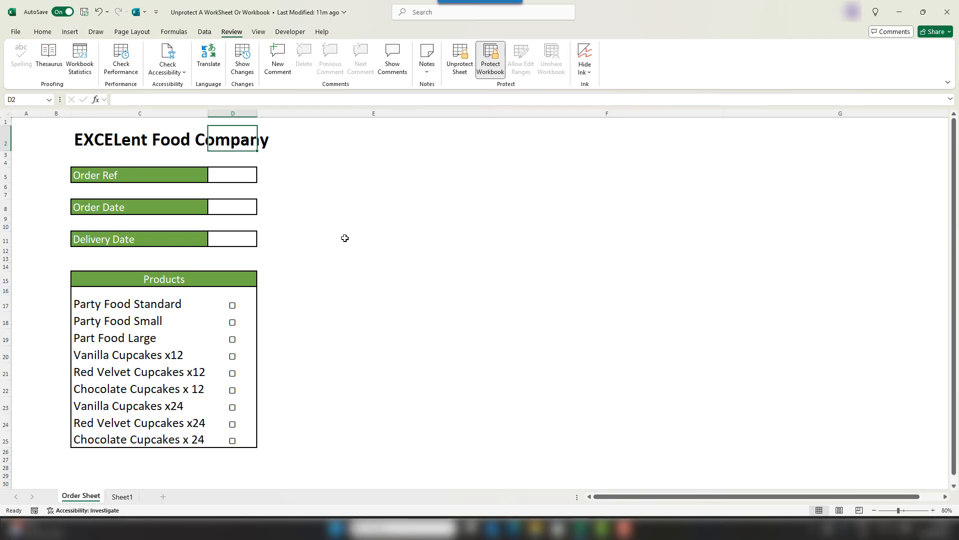
pyautogui.moveTo(313, 202)
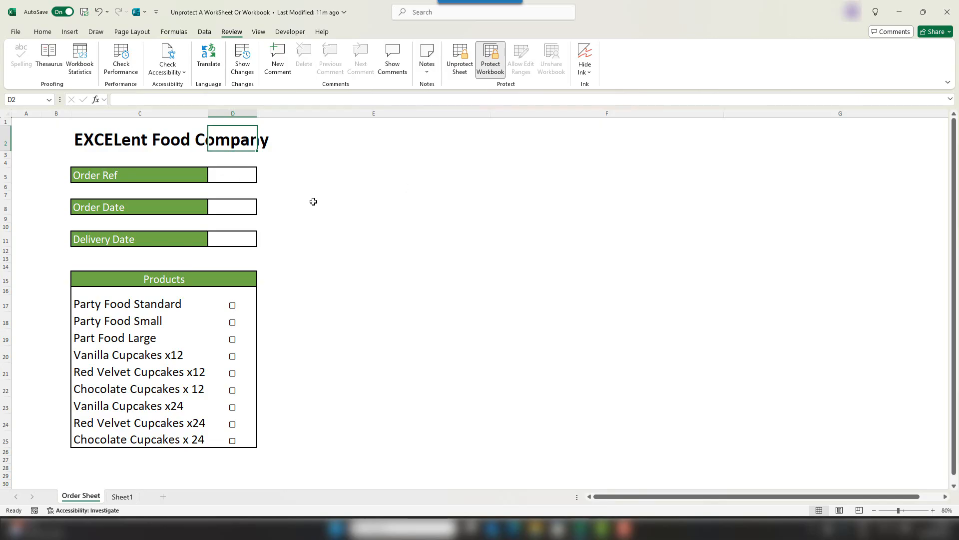
# Cancel one more workbook password prompt, then show file name extensions in File Explorer.
pyautogui.click(373, 175)
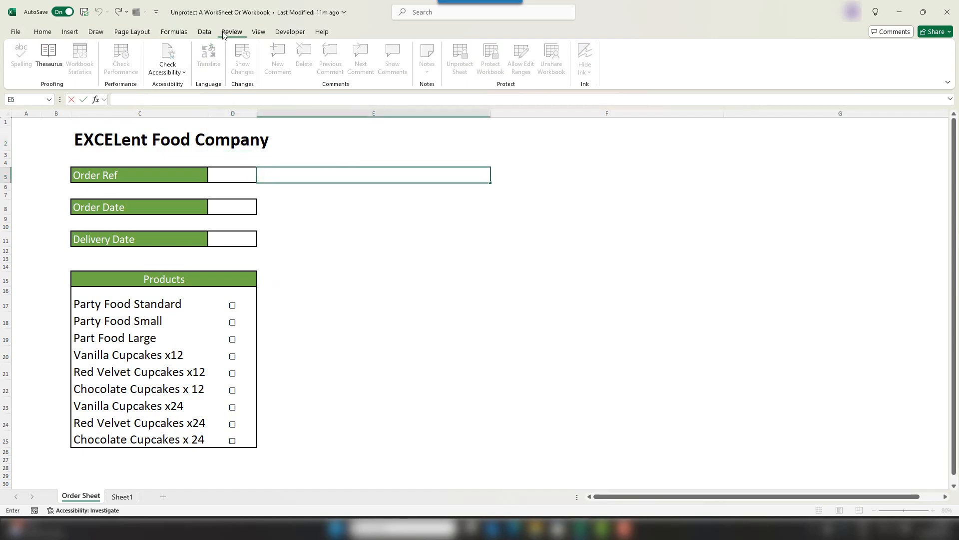
pyautogui.moveTo(291, 133)
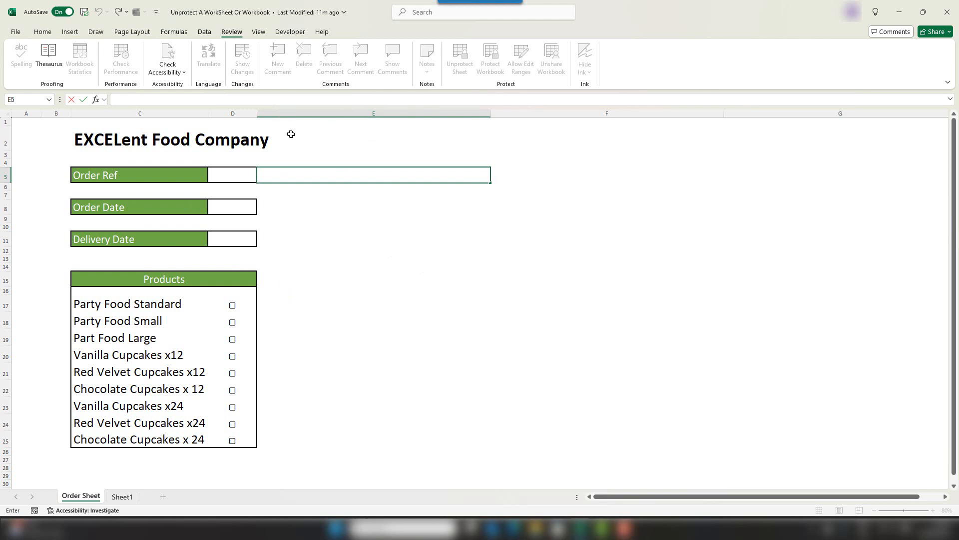
pyautogui.click(460, 58)
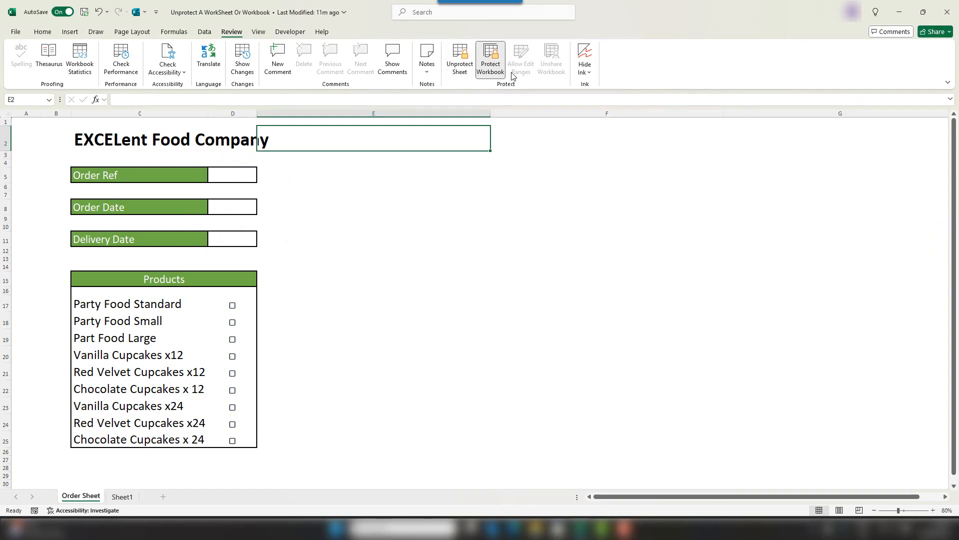
pyautogui.click(490, 58)
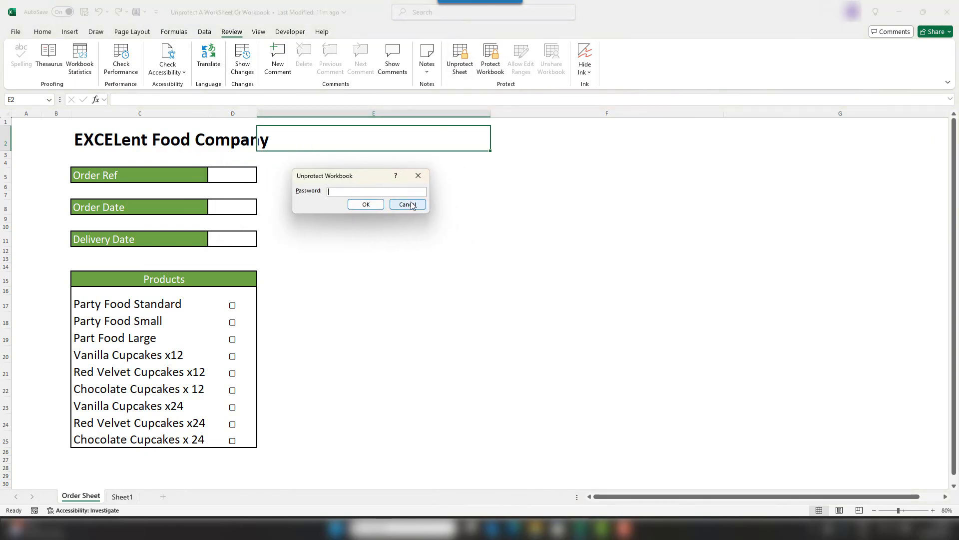
pyautogui.click(407, 204)
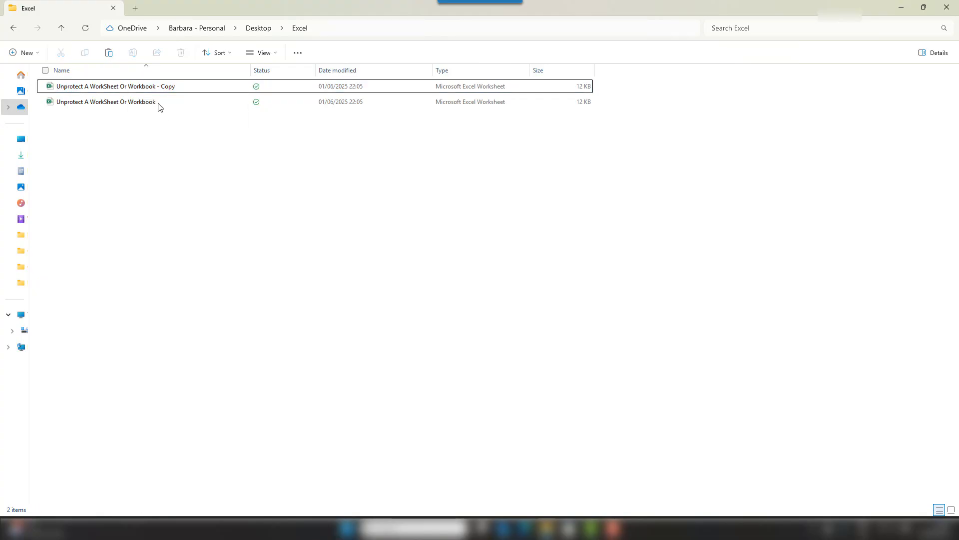
pyautogui.moveTo(128, 86)
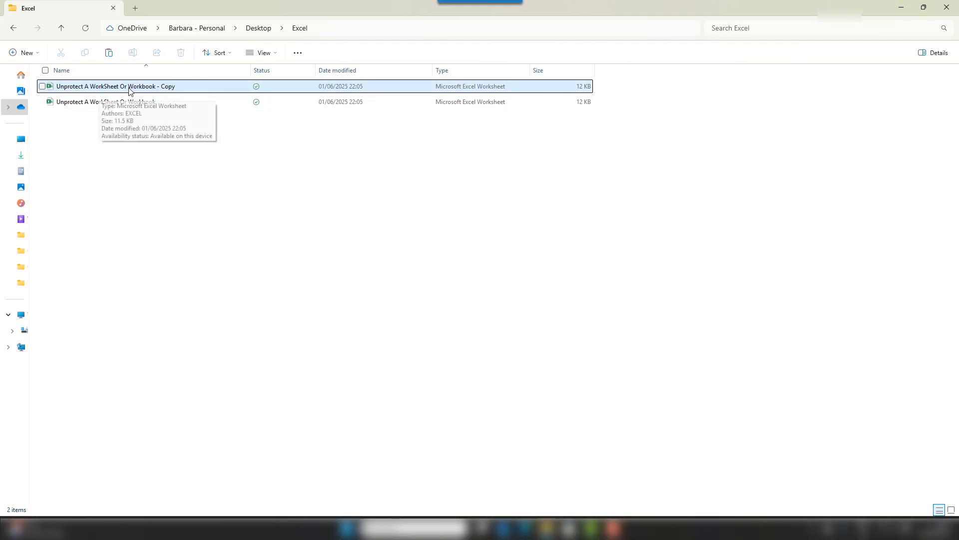
pyautogui.moveTo(273, 93)
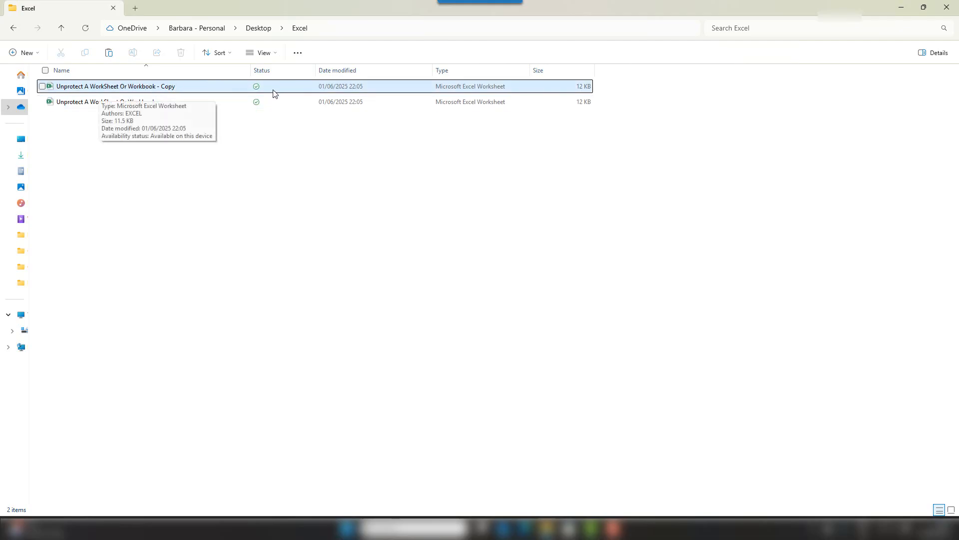
pyautogui.moveTo(199, 93)
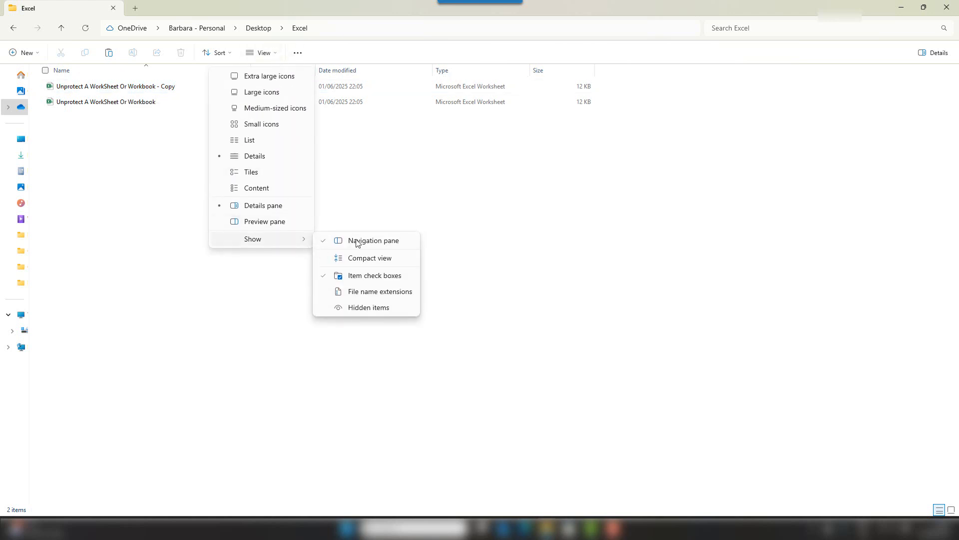
pyautogui.click(379, 291)
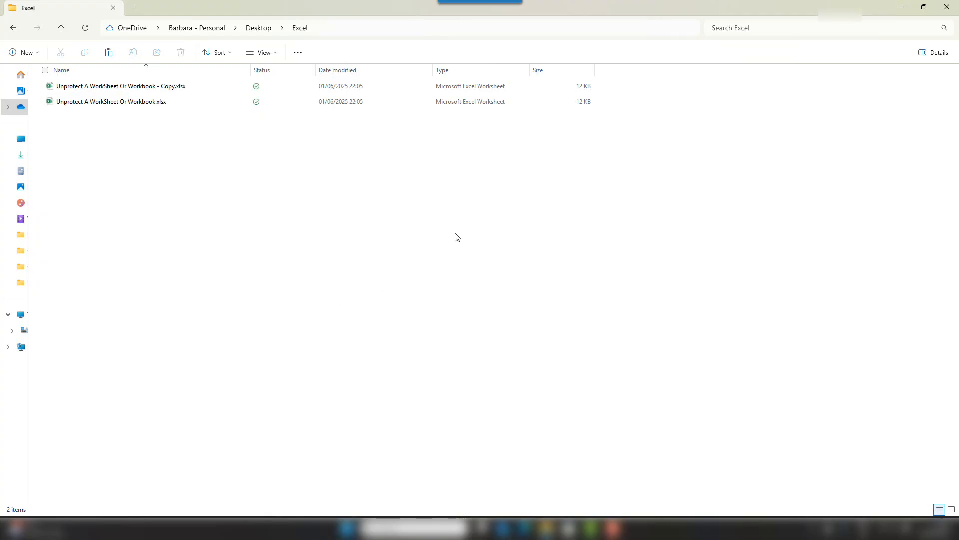
pyautogui.moveTo(211, 86)
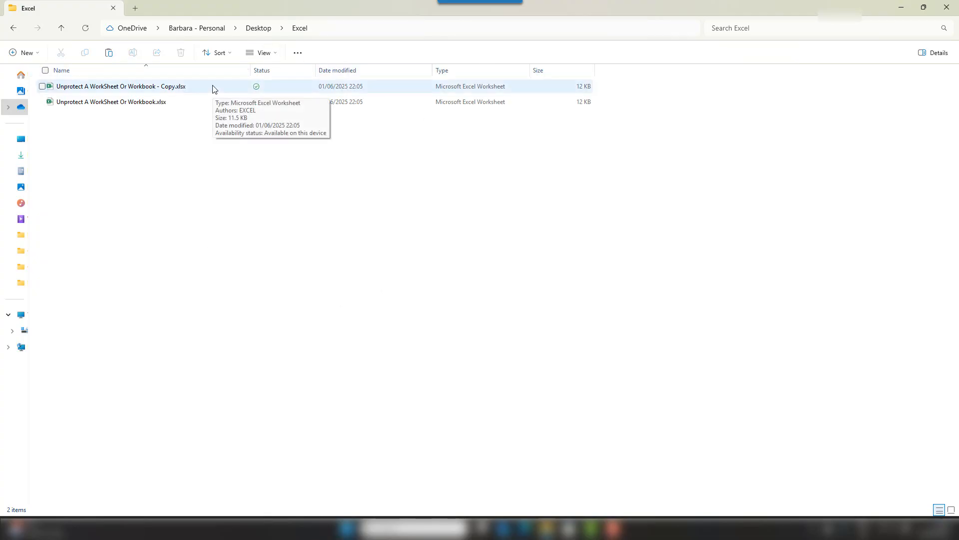
# Rename the workbook copy's extension from .xlsx to .zip and confirm the extension warning.
pyautogui.rightClick(212, 91)
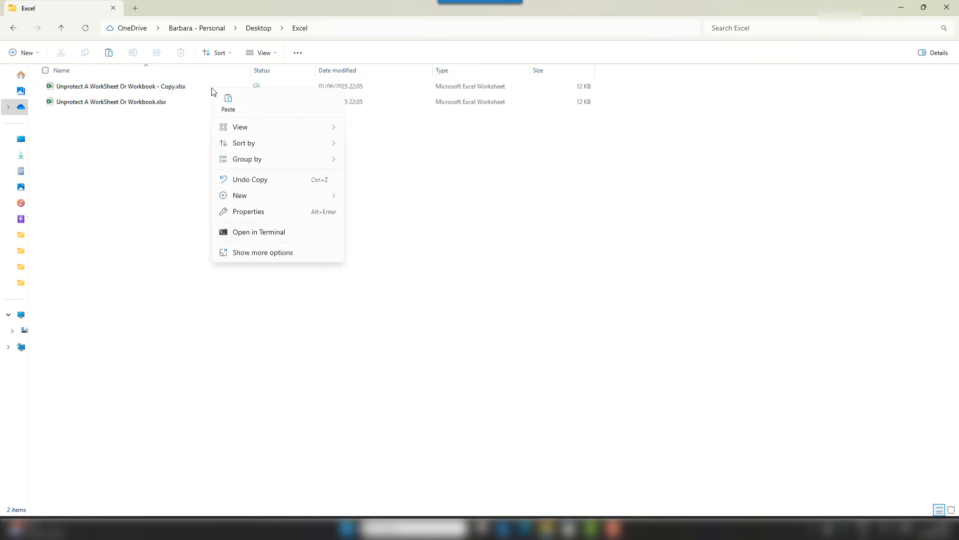
pyautogui.click(121, 86)
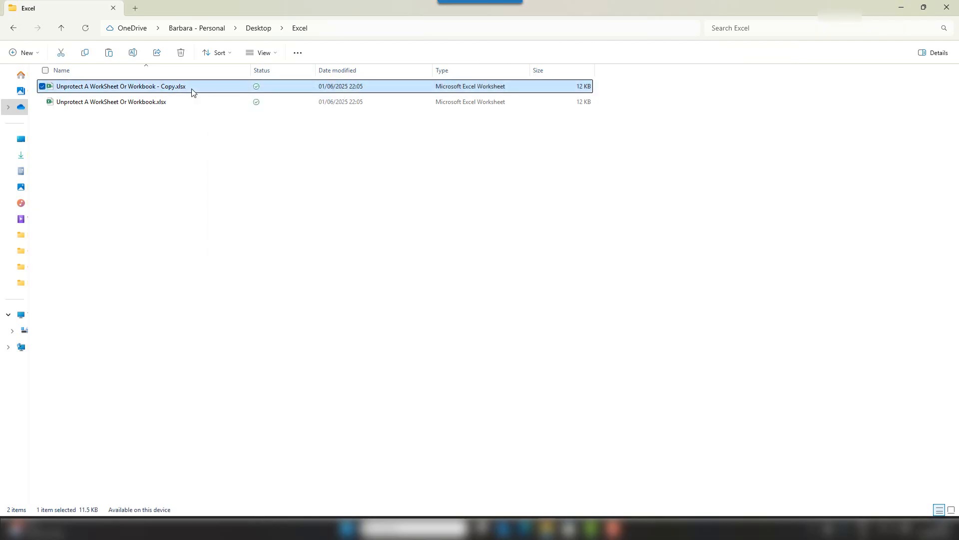
pyautogui.click(120, 86)
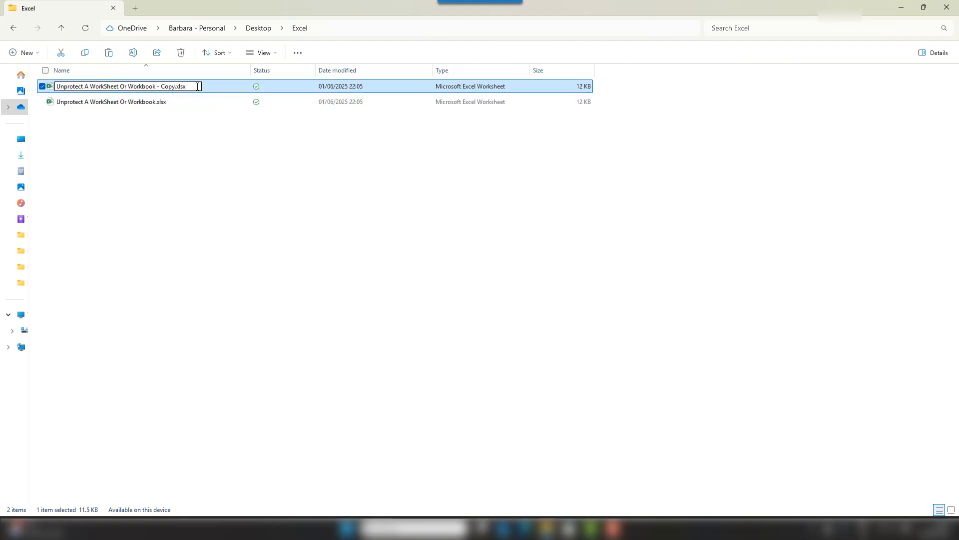
pyautogui.press('Backspace')
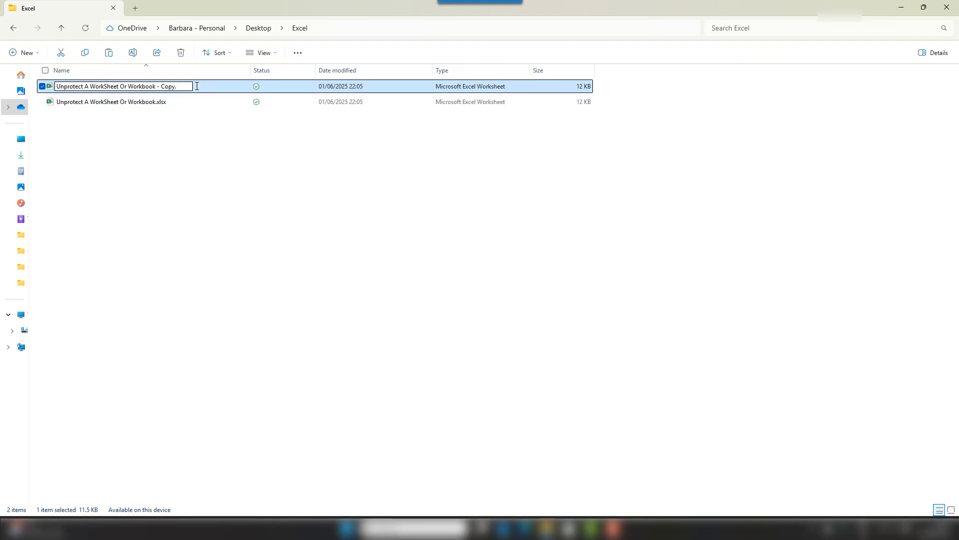
pyautogui.write('zip')
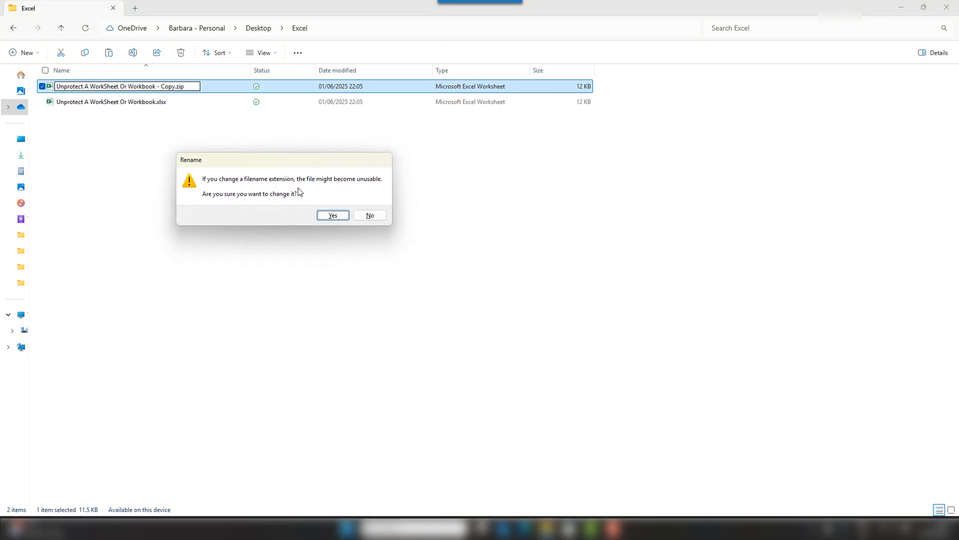
pyautogui.click(332, 215)
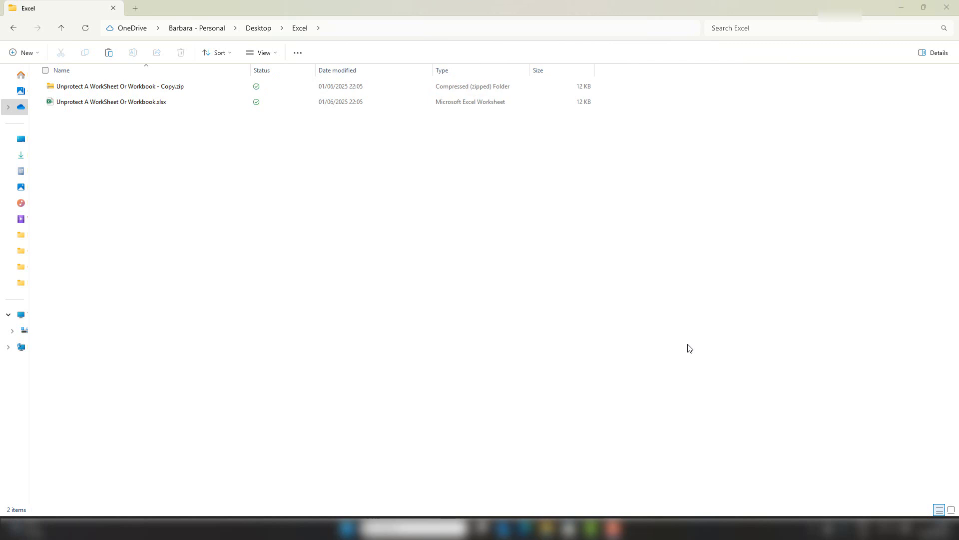
pyautogui.moveTo(75, 120)
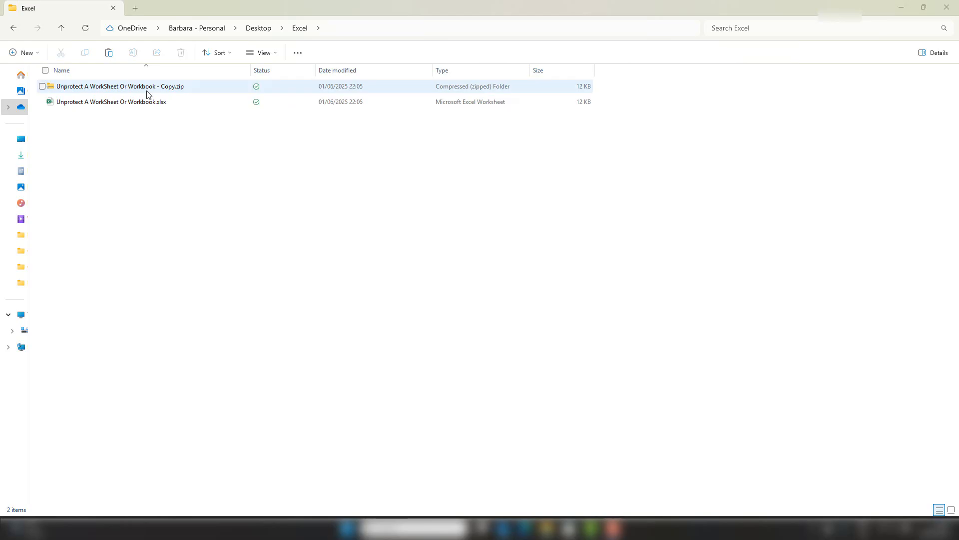
pyautogui.moveTo(161, 92)
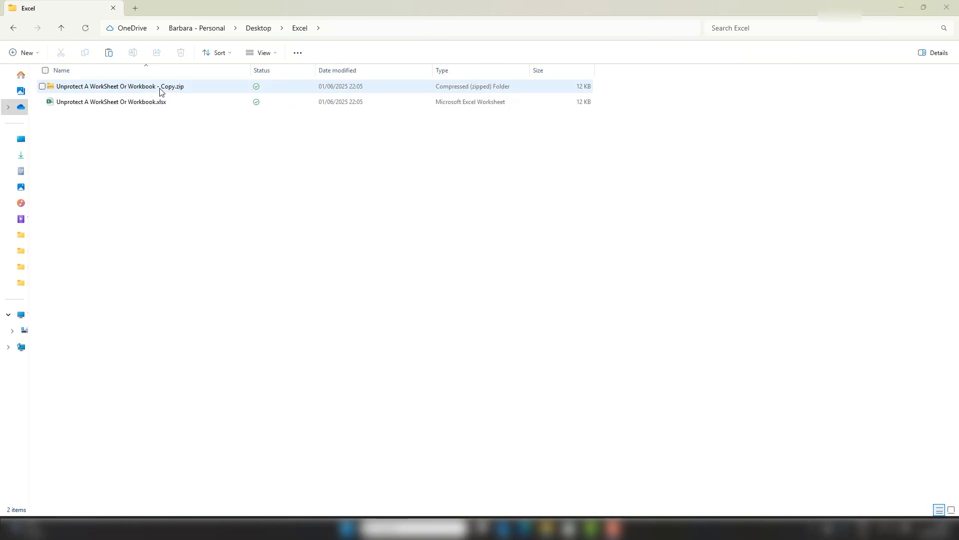
# Browse into the zipped workbook's xl > worksheets folder.
pyautogui.doubleClick(118, 86)
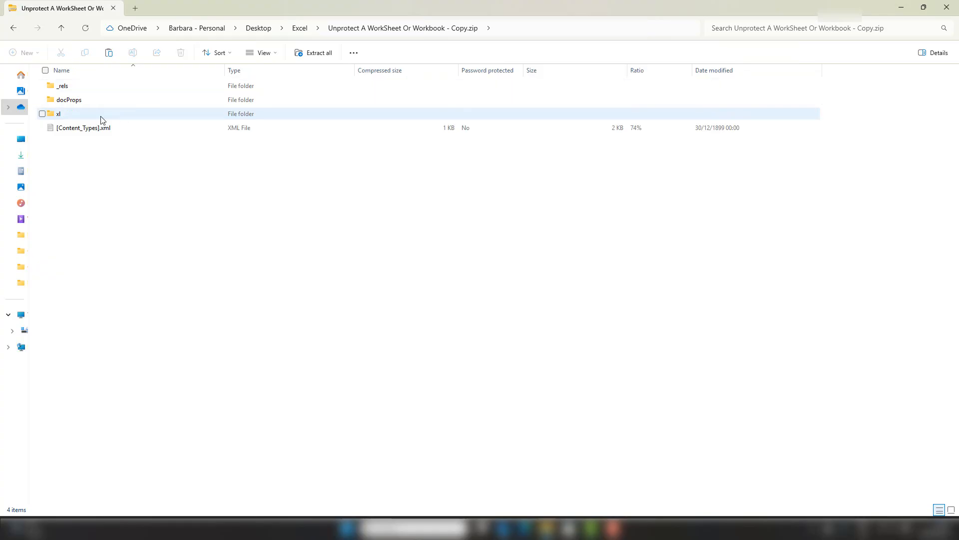
pyautogui.doubleClick(58, 113)
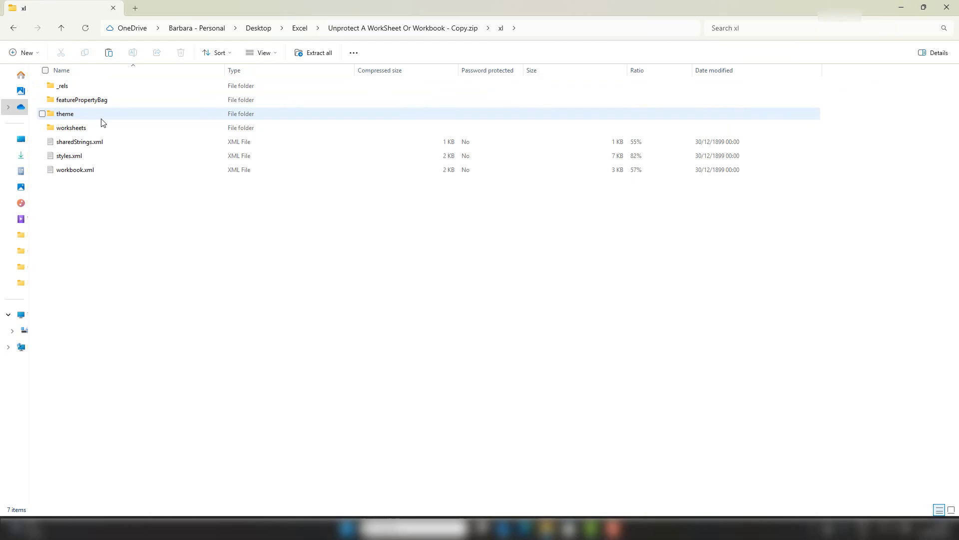
pyautogui.click(71, 127)
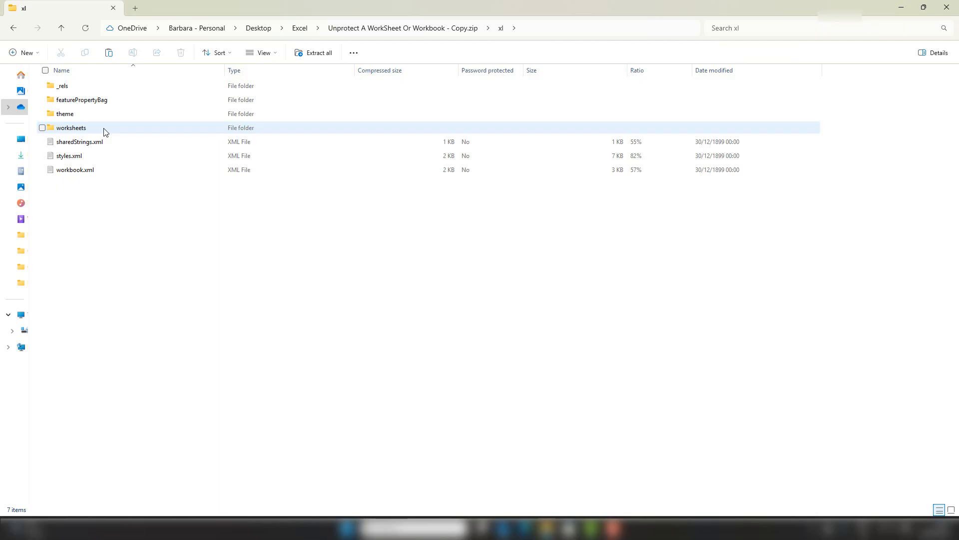
pyautogui.doubleClick(70, 127)
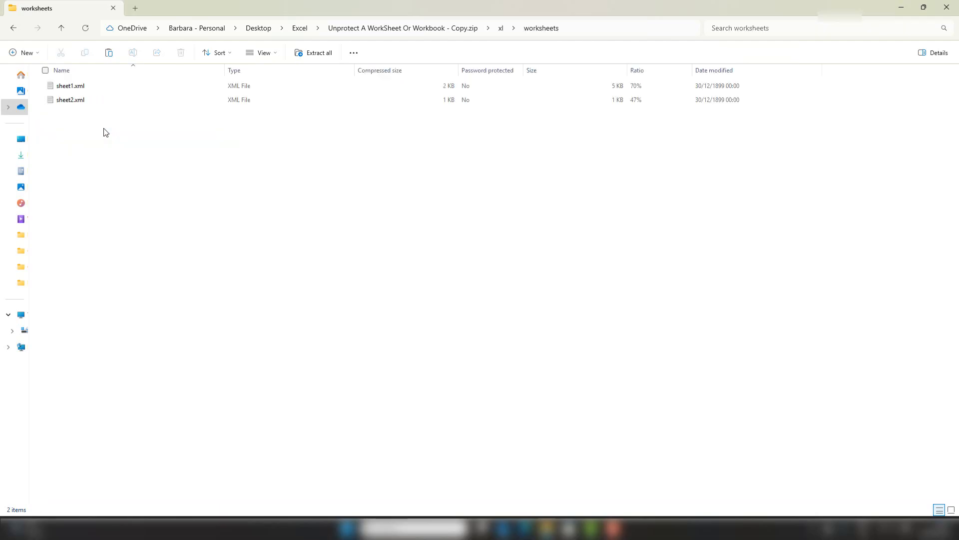
# Drag sheet1.xml out of worksheets onto the Desktop and view it there.
pyautogui.click(70, 84)
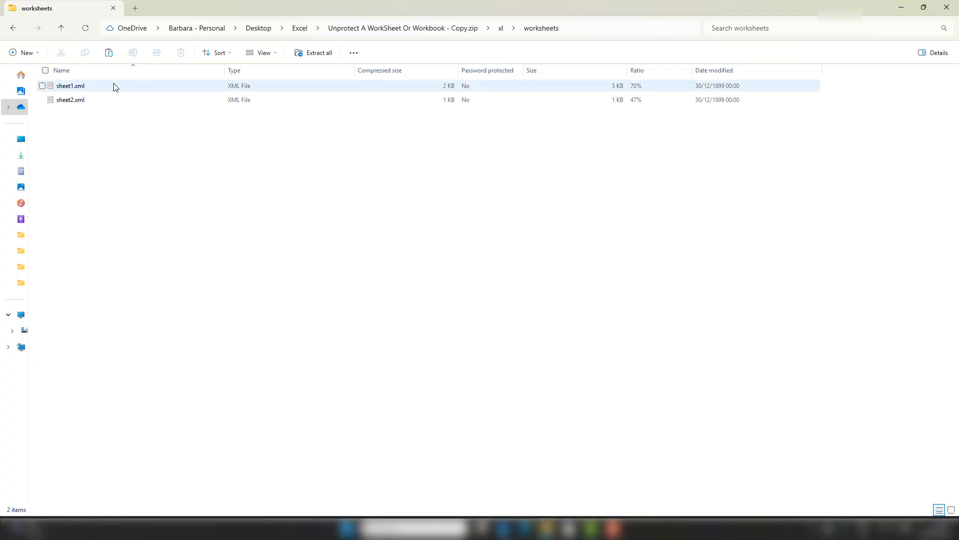
pyautogui.click(70, 86)
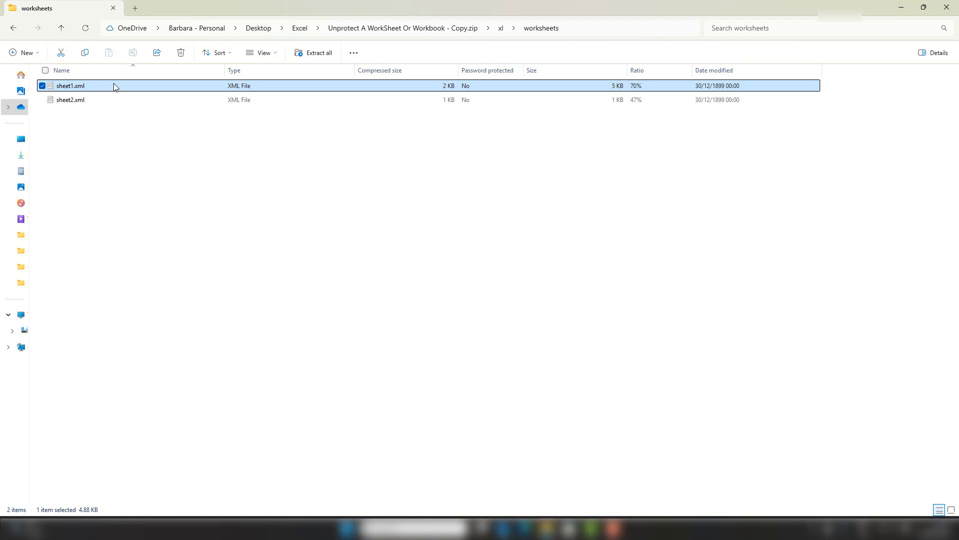
pyautogui.moveTo(21, 139)
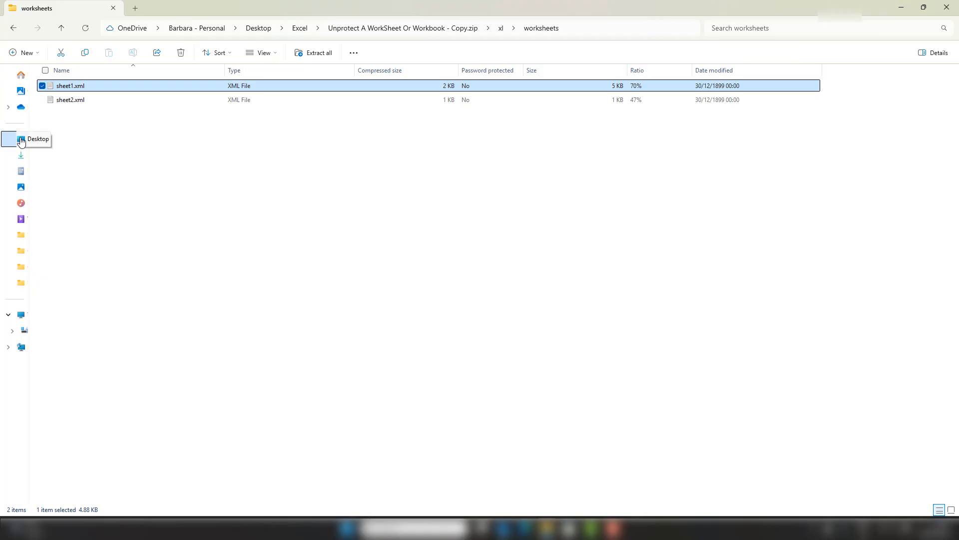
pyautogui.click(20, 140)
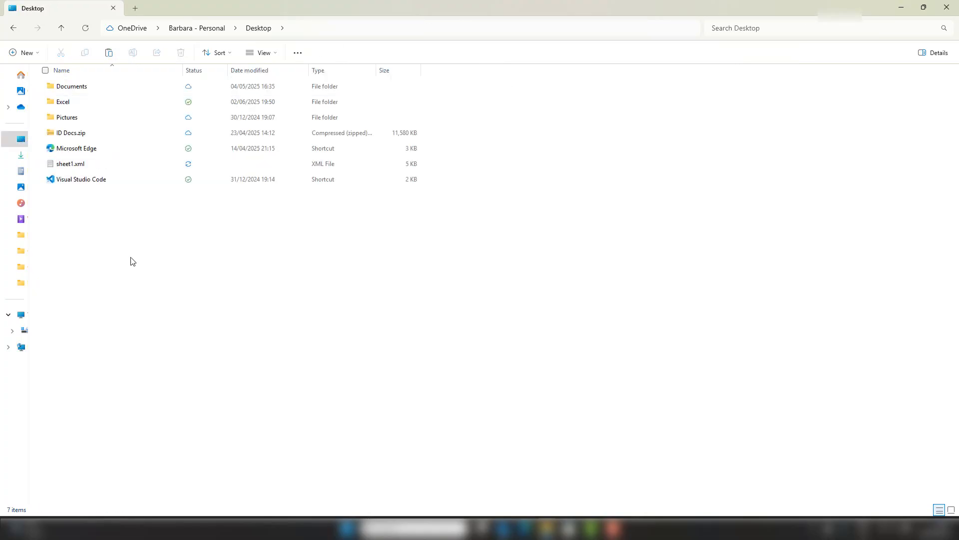
pyautogui.moveTo(95, 167)
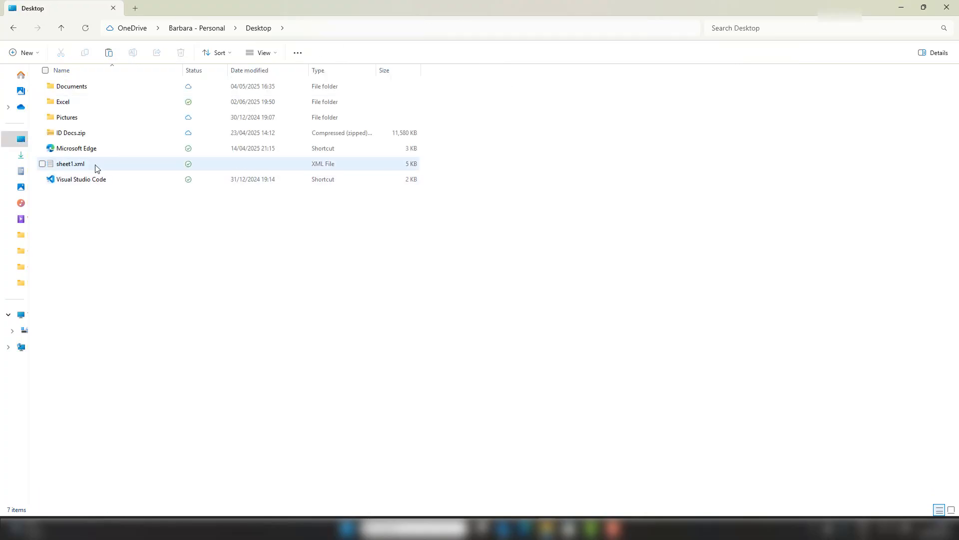
# Open sheet1.xml with Notepad and toggle Word wrap off and back on so the XML wraps.
pyautogui.rightClick(70, 163)
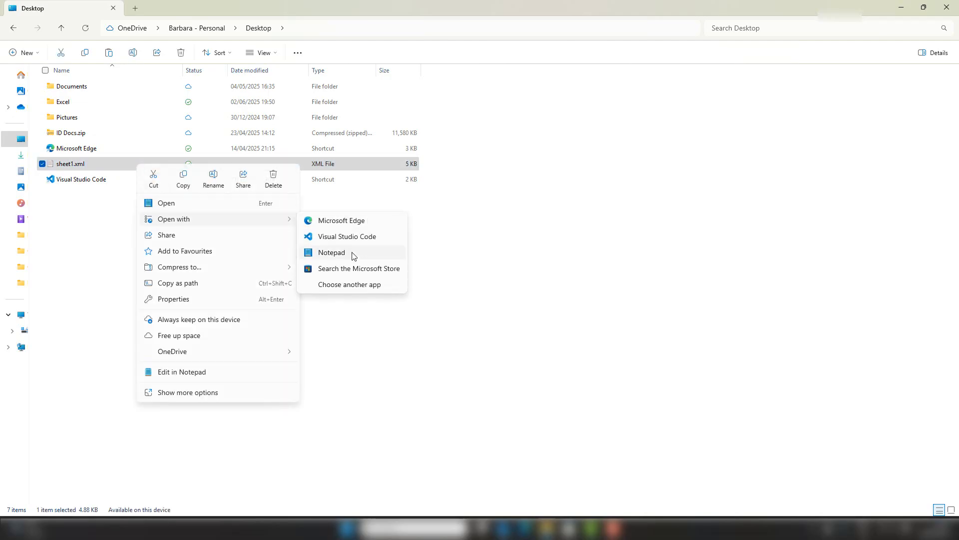
pyautogui.click(331, 252)
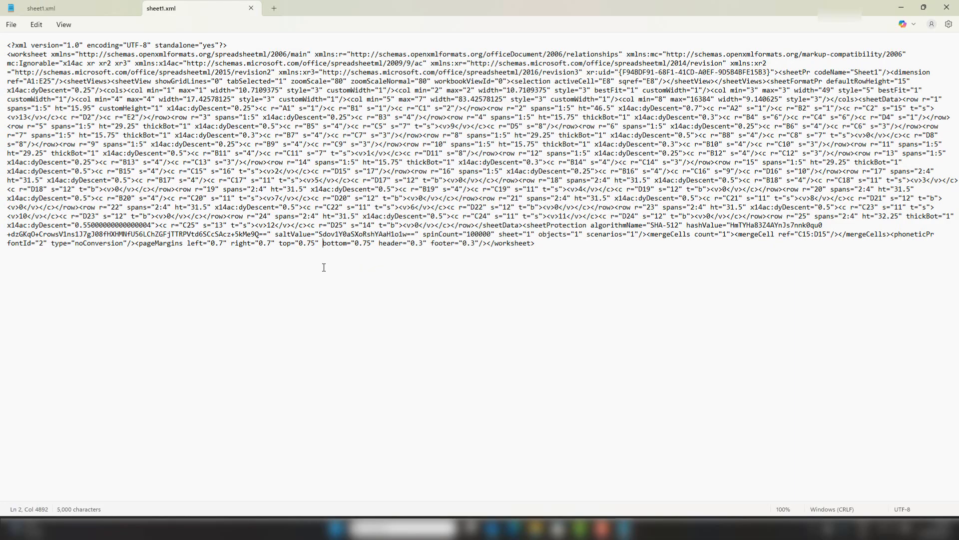
pyautogui.click(63, 24)
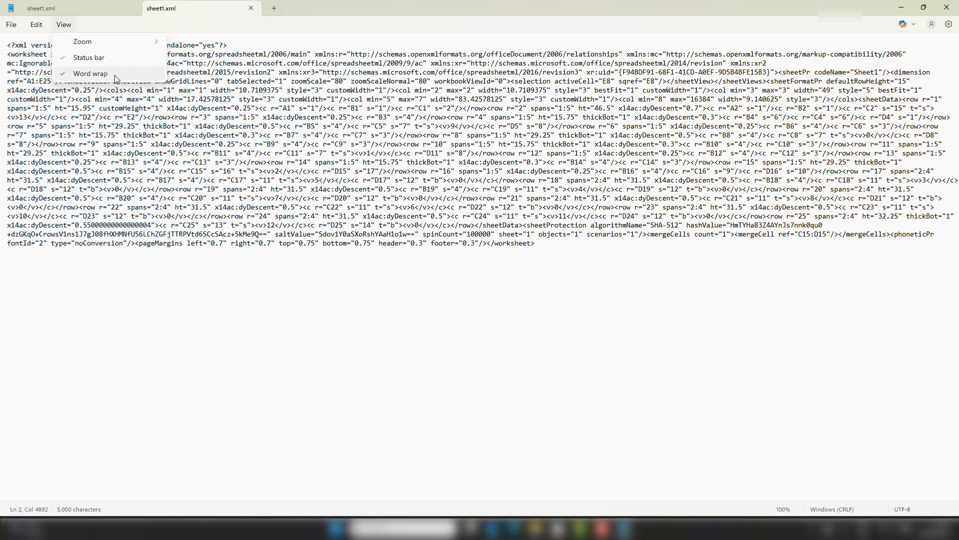
pyautogui.click(89, 73)
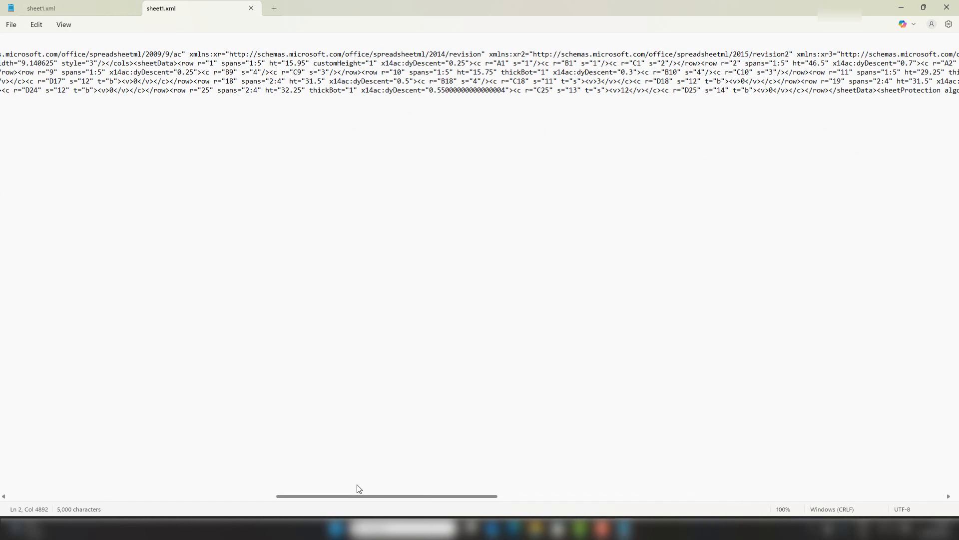
pyautogui.click(63, 24)
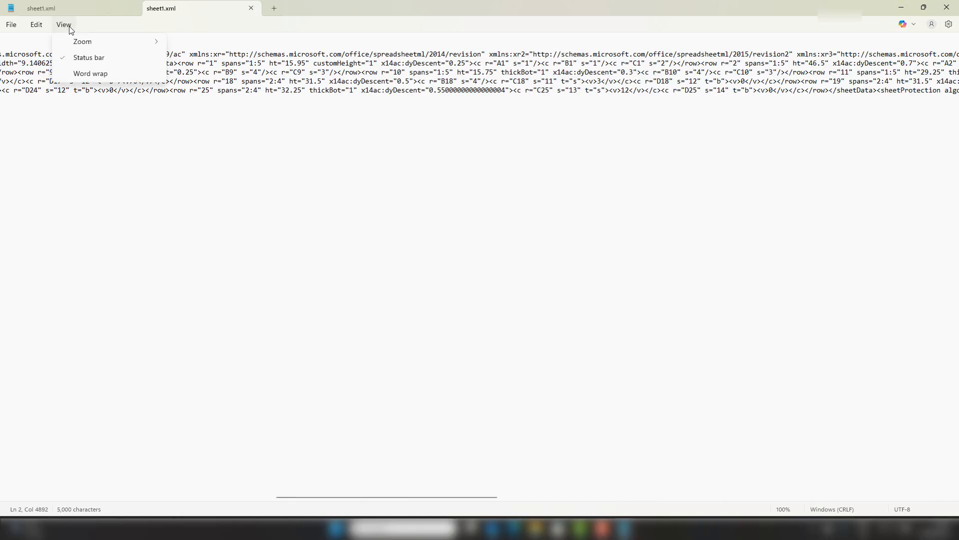
pyautogui.click(91, 73)
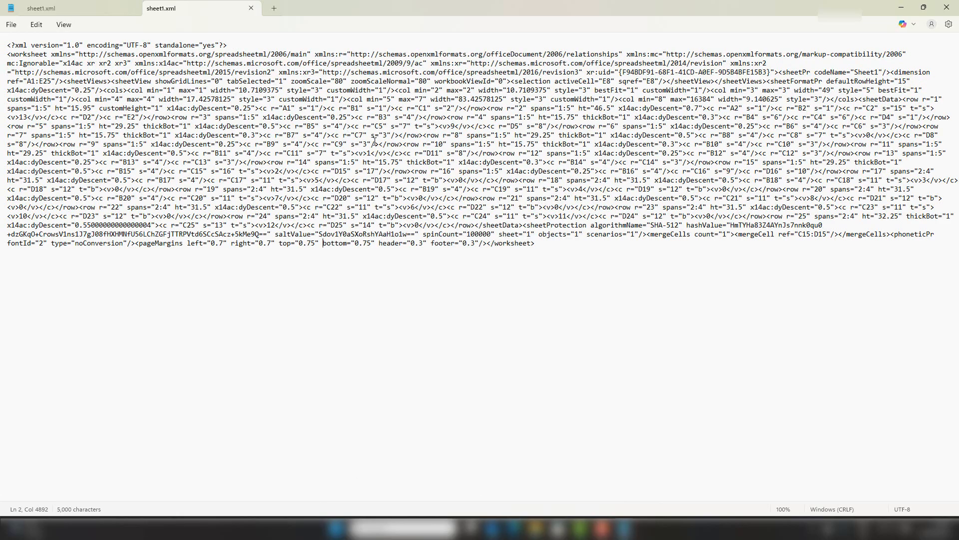
pyautogui.moveTo(489, 185)
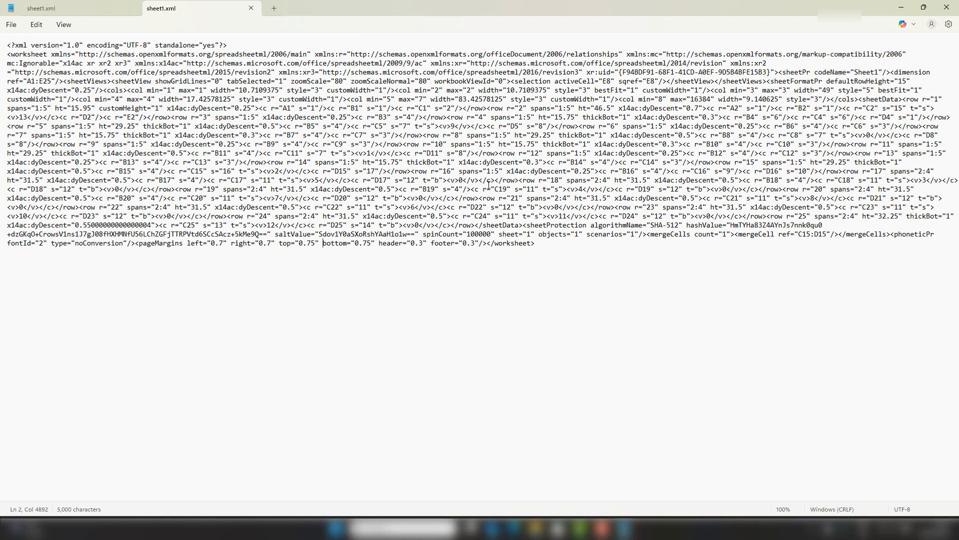
# Find the sheetProtection text in sheet1.xml with Ctrl+F.
pyautogui.press('Ctrl+f')
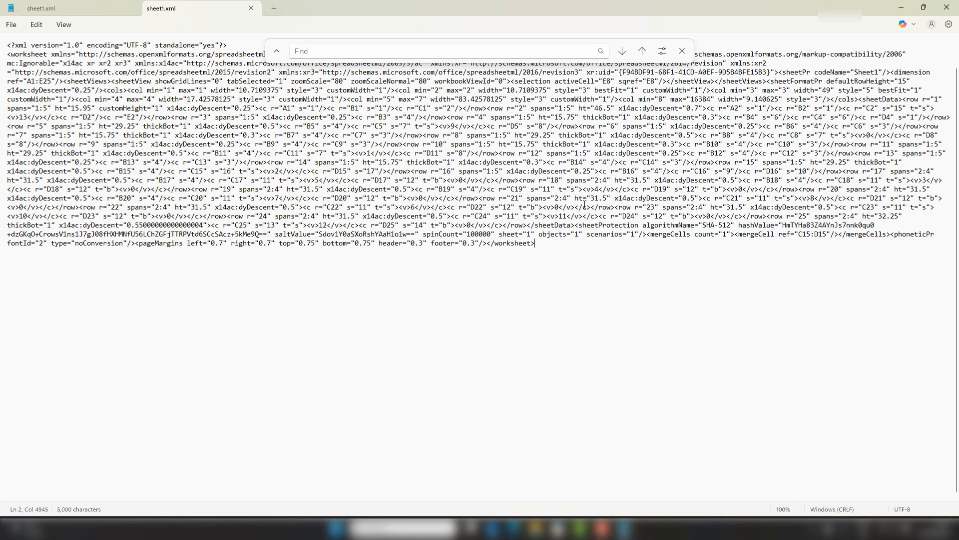
pyautogui.click(681, 51)
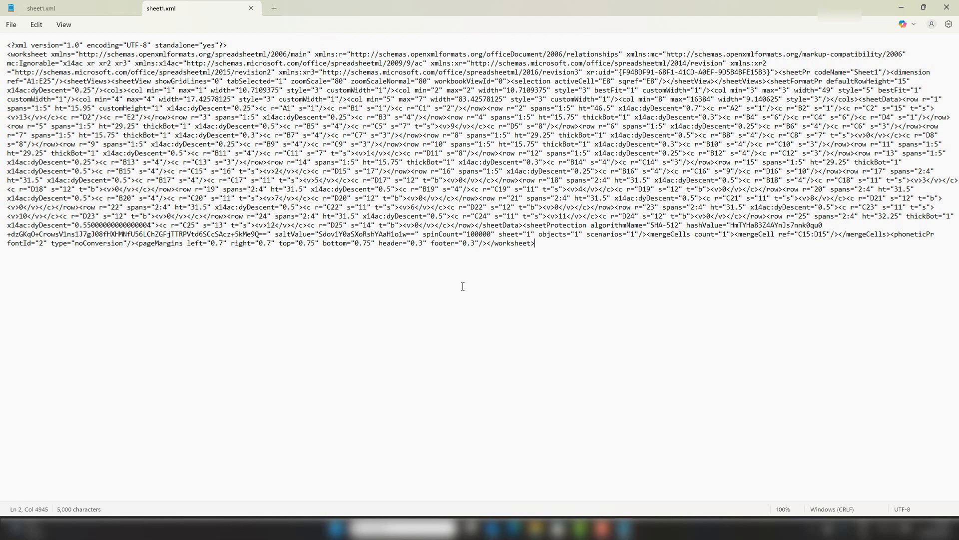
pyautogui.press('Ctrl+f')
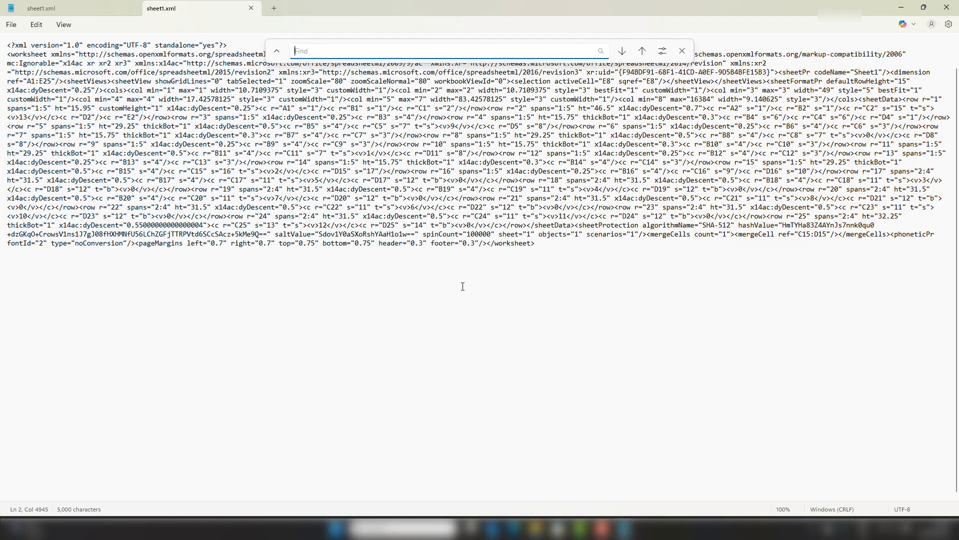
pyautogui.write('sheetProtec')
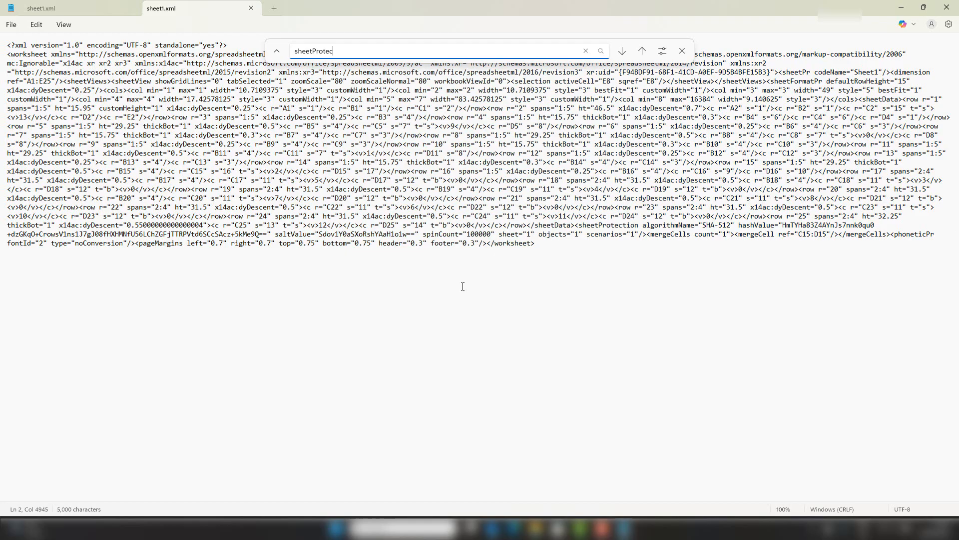
pyautogui.press('Return')
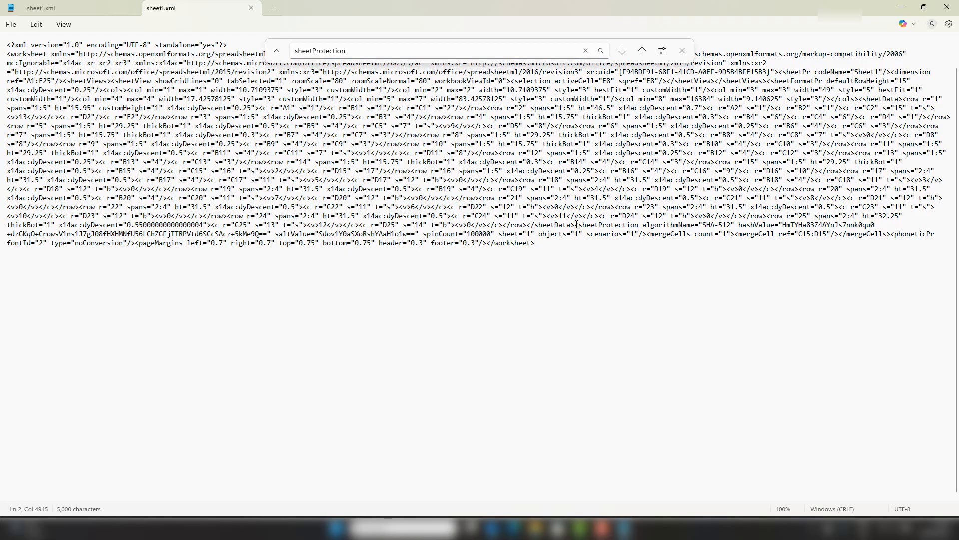
# Delete the whole <sheetProtection .../> element and save sheet1.xml.
pyautogui.click(622, 51)
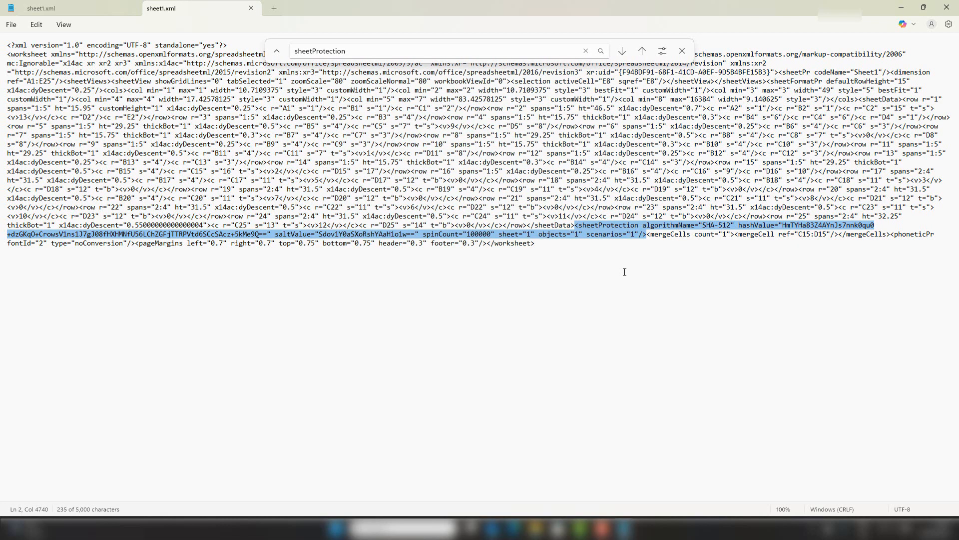
pyautogui.press('Delete')
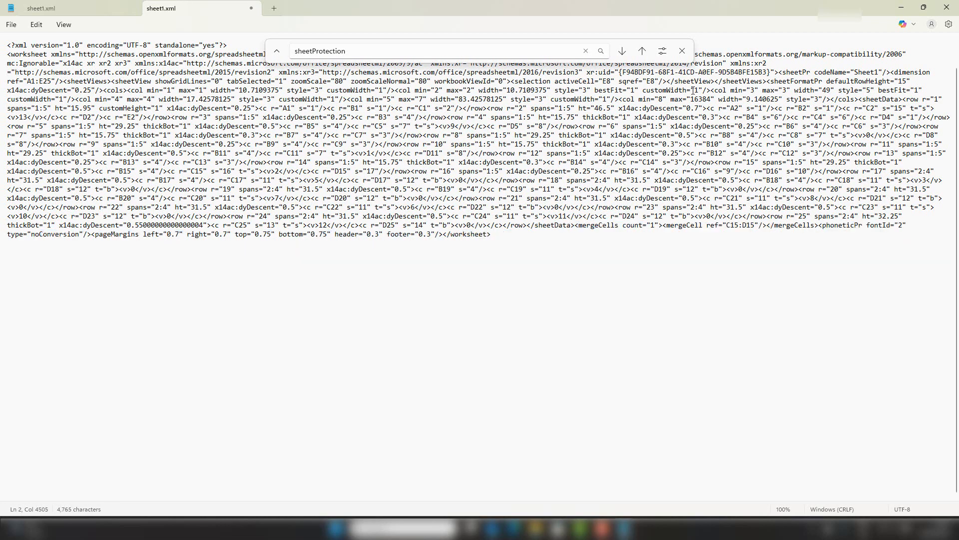
pyautogui.click(10, 24)
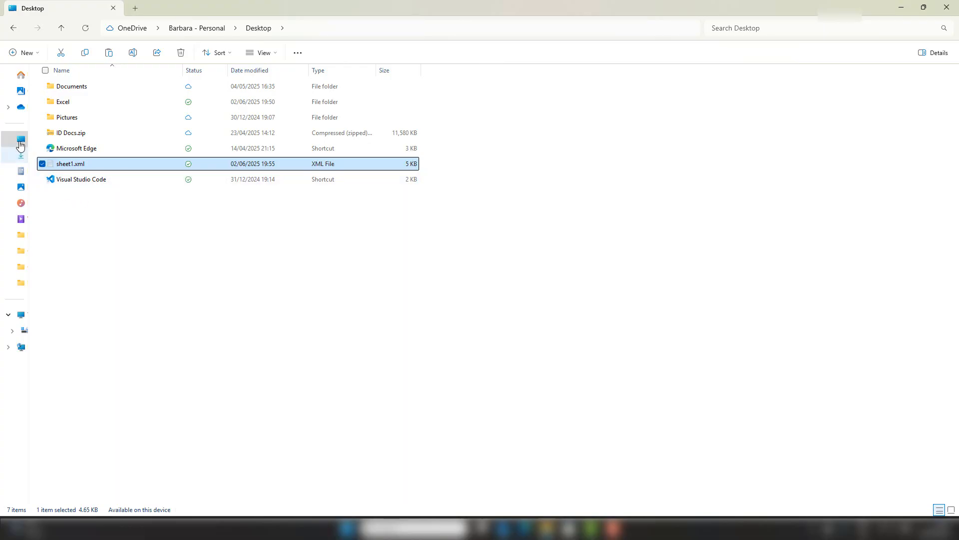
# Paste the edited sheet1.xml into the zipped copy's xl > worksheets folder, replacing the original.
pyautogui.doubleClick(62, 102)
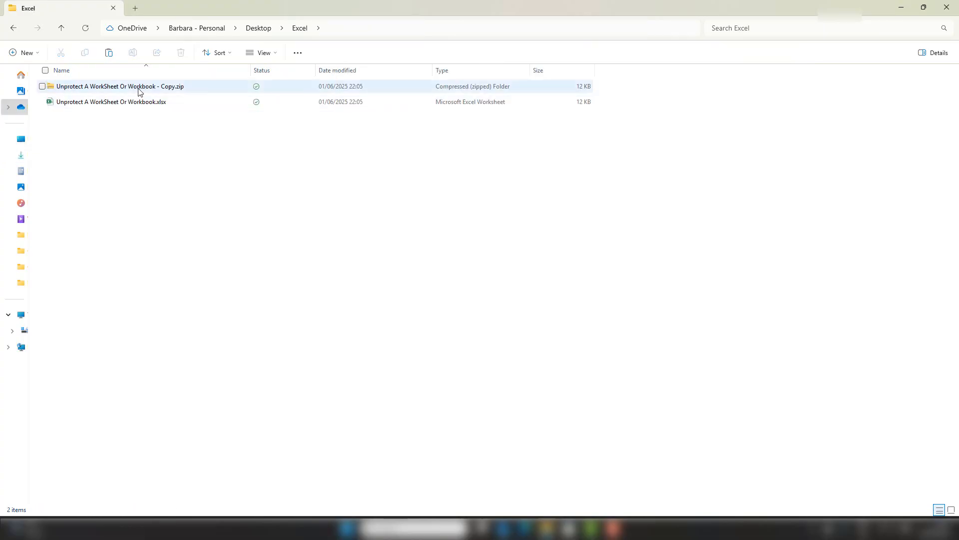
pyautogui.doubleClick(120, 86)
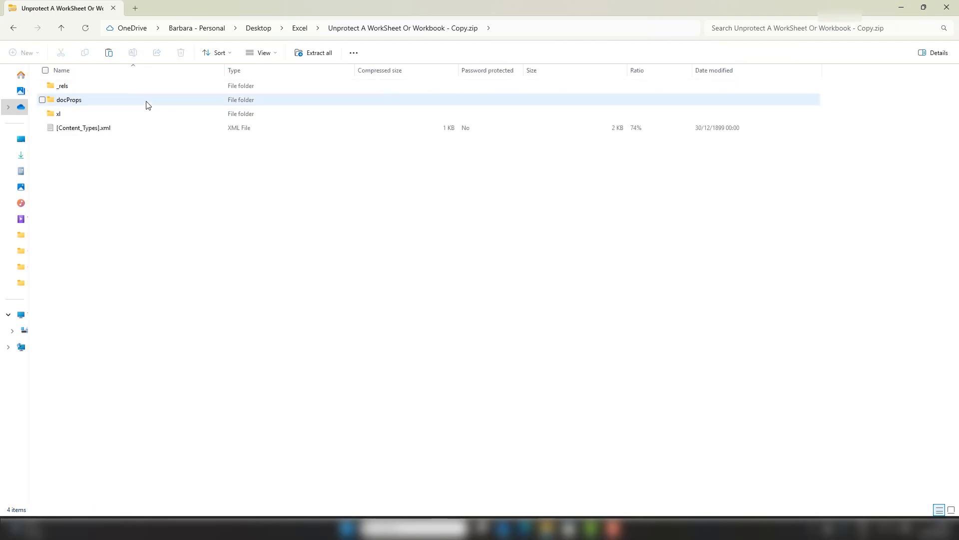
pyautogui.doubleClick(58, 113)
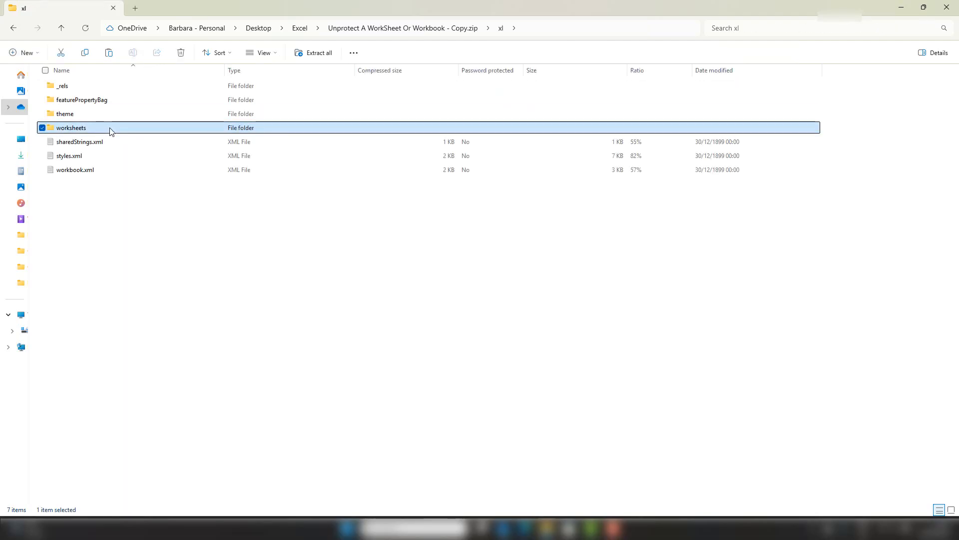
pyautogui.doubleClick(70, 126)
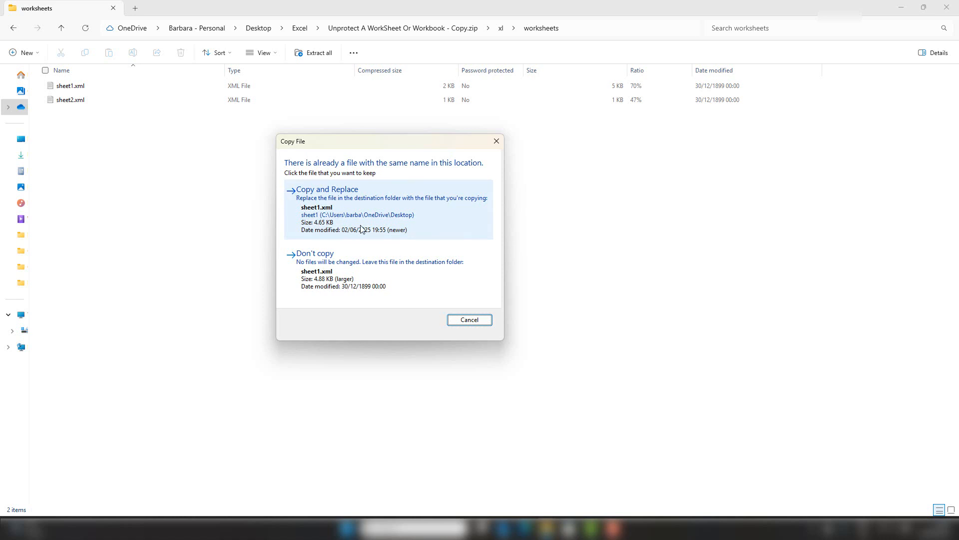
pyautogui.moveTo(365, 218)
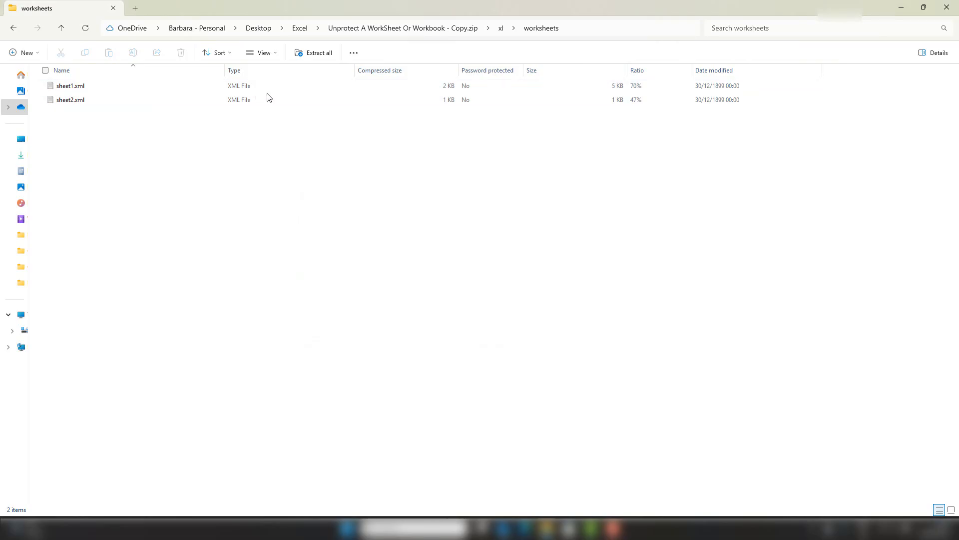
pyautogui.click(70, 86)
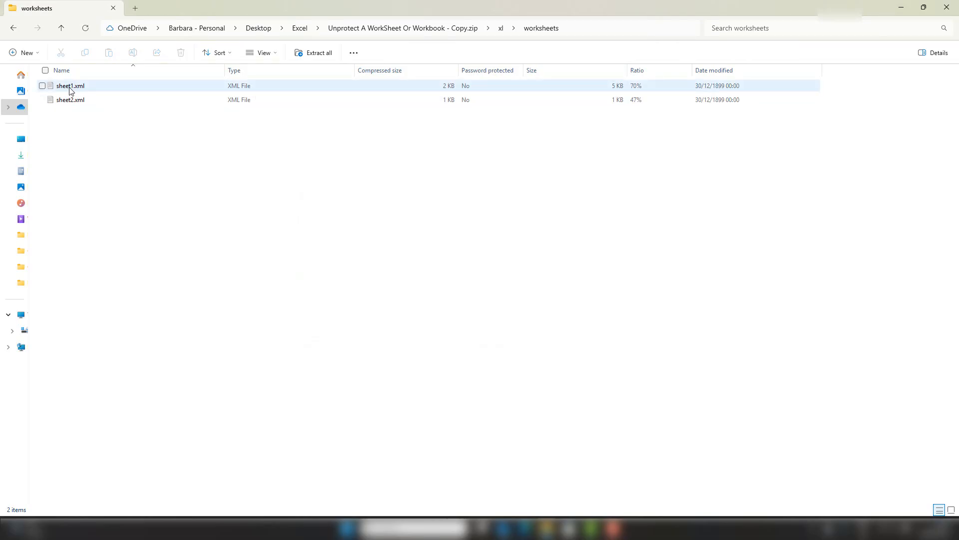
# Copy workbook.xml from the zip's xl folder to the Desktop and bring up its Open with actions.
pyautogui.click(500, 28)
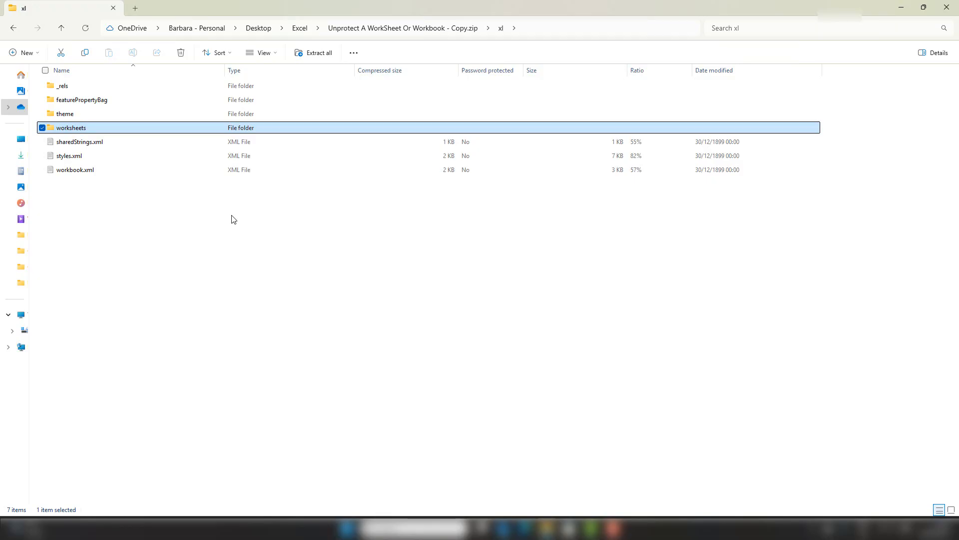
pyautogui.moveTo(113, 170)
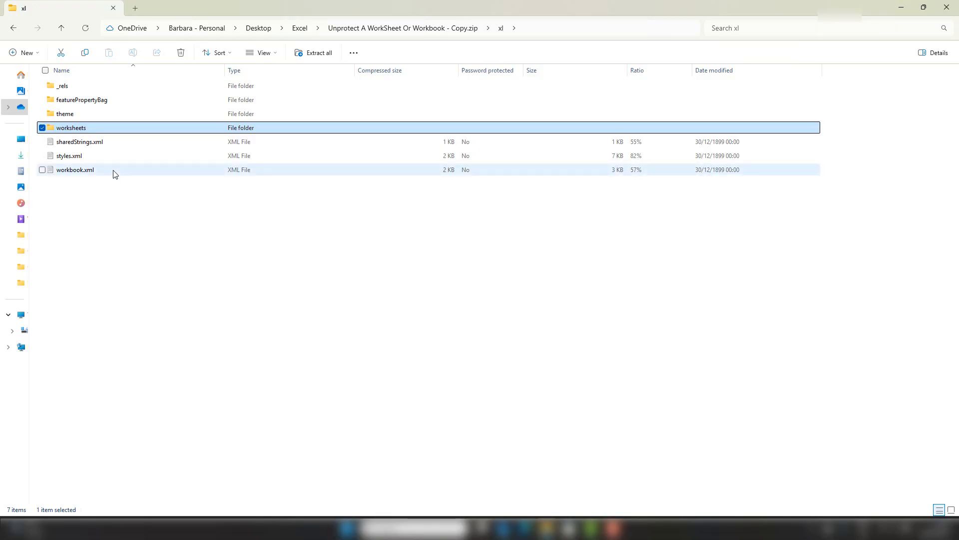
pyautogui.click(75, 170)
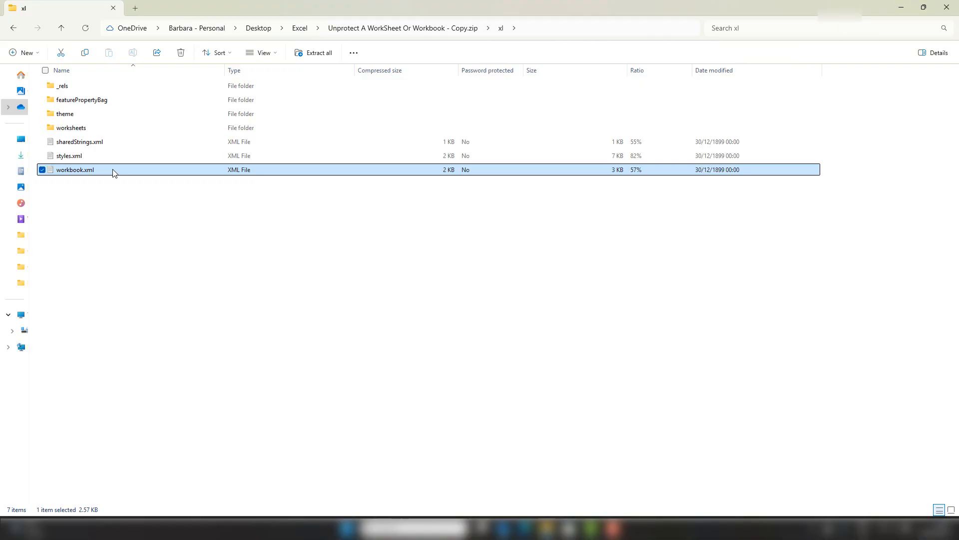
pyautogui.moveTo(32, 170)
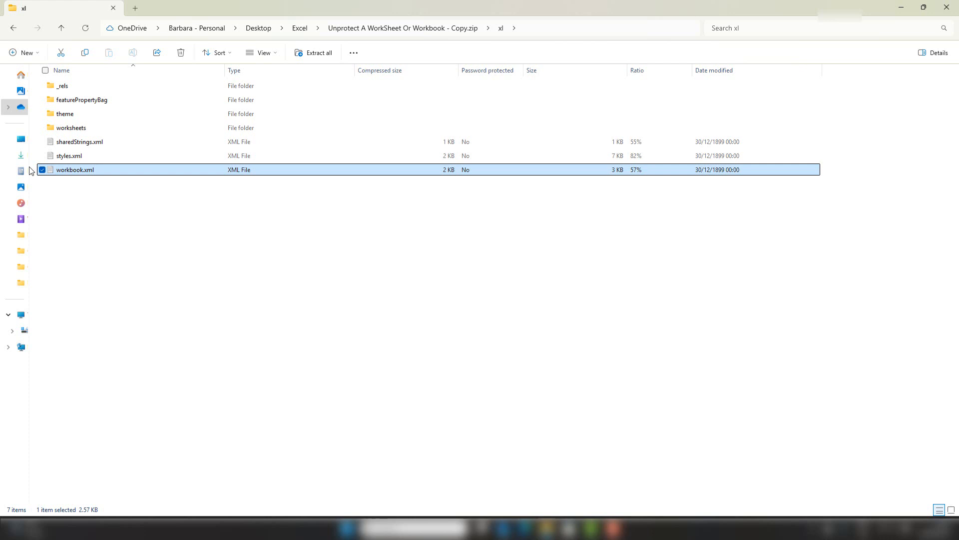
pyautogui.click(258, 28)
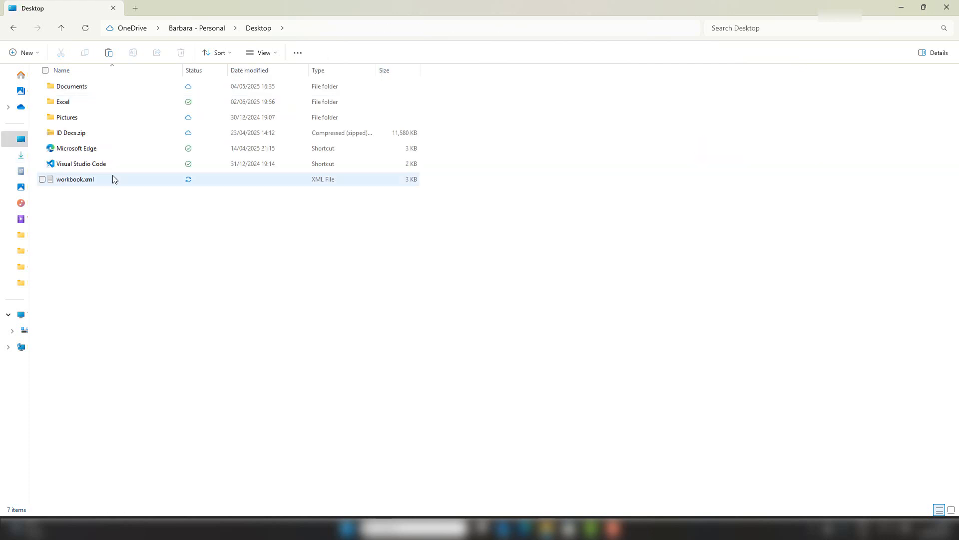
pyautogui.rightClick(75, 179)
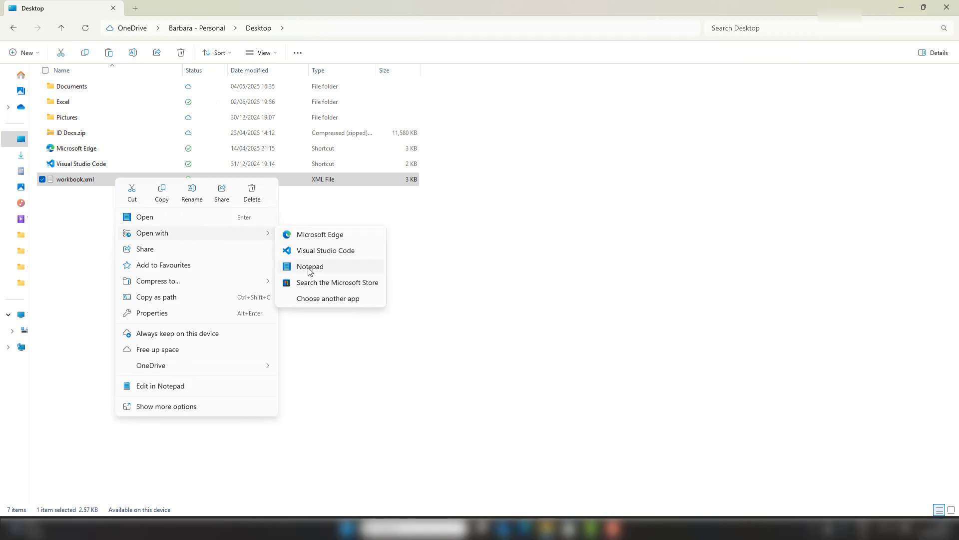
# Open workbook.xml in Notepad, find workbookProtection and delete the whole <workbookProtection .../> element.
pyautogui.click(310, 265)
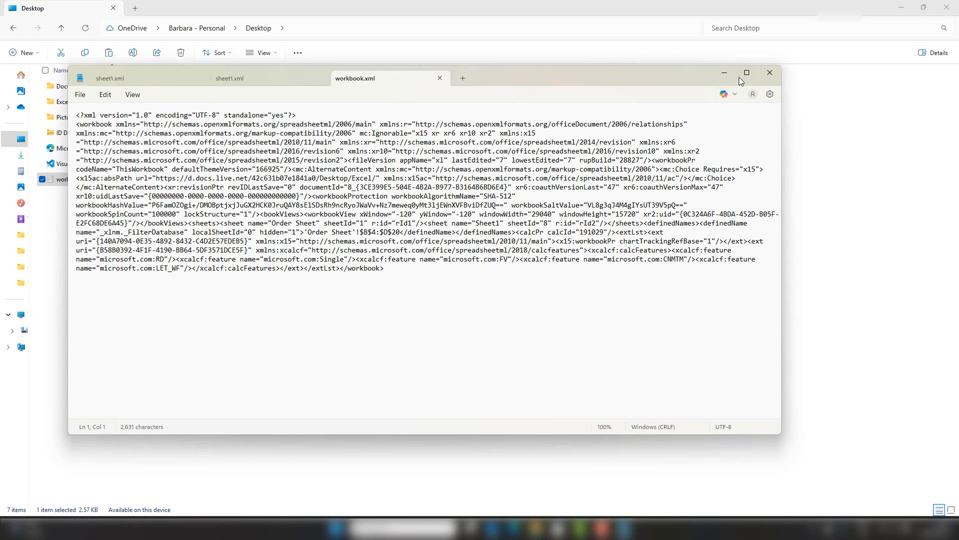
pyautogui.click(745, 72)
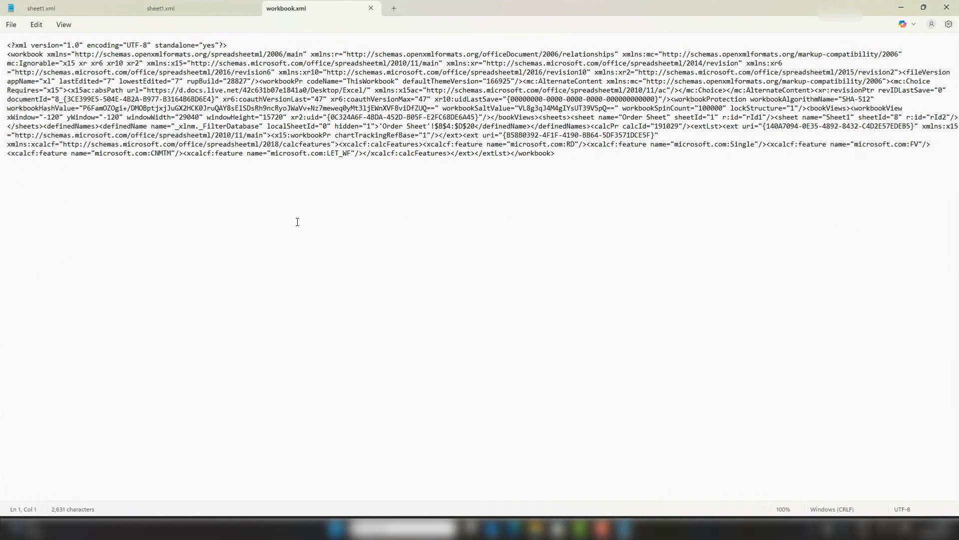
pyautogui.press('Ctrl+f')
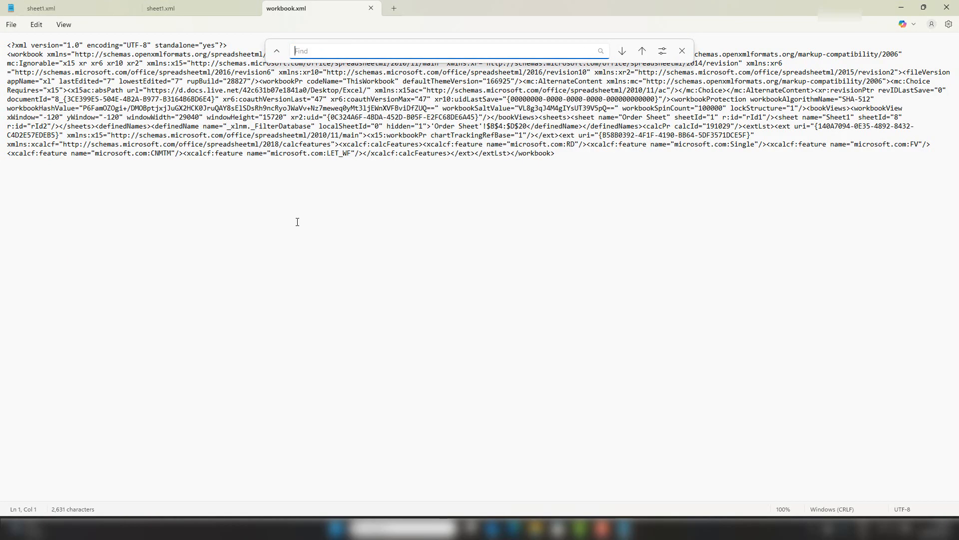
pyautogui.write('workbookProtec')
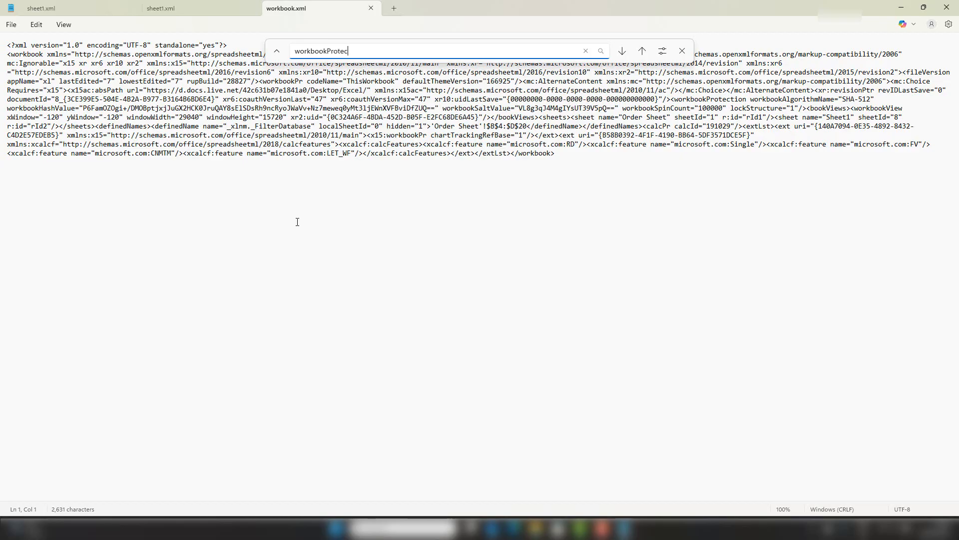
pyautogui.write('tion')
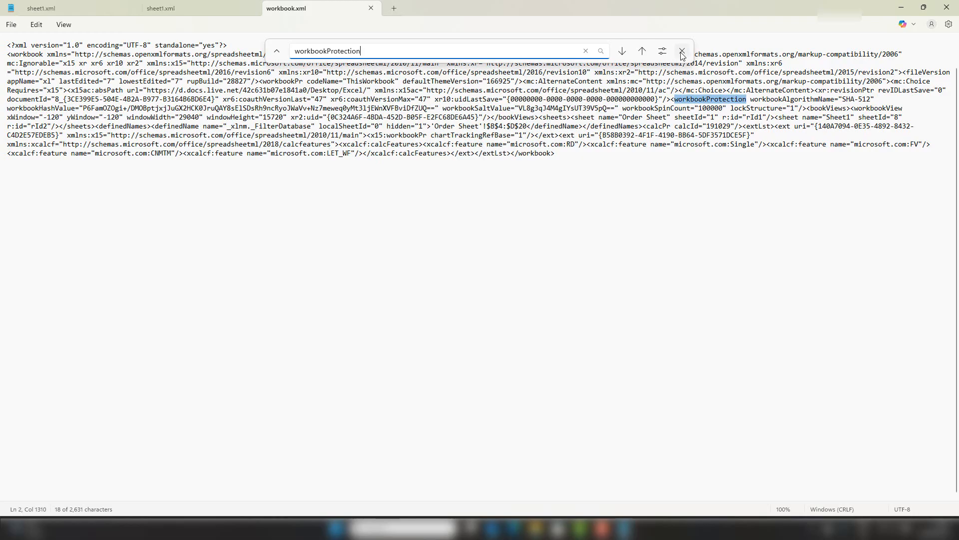
pyautogui.click(680, 51)
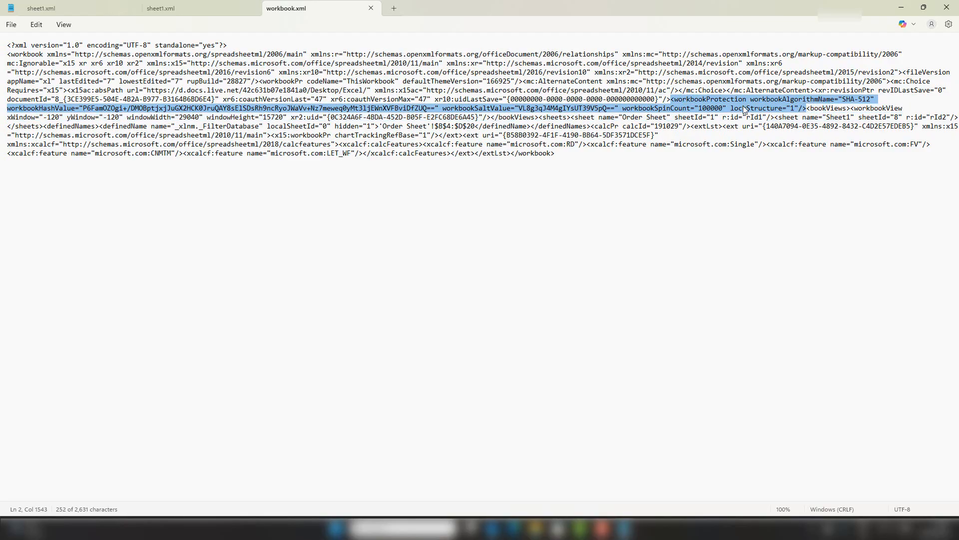
pyautogui.moveTo(801, 115)
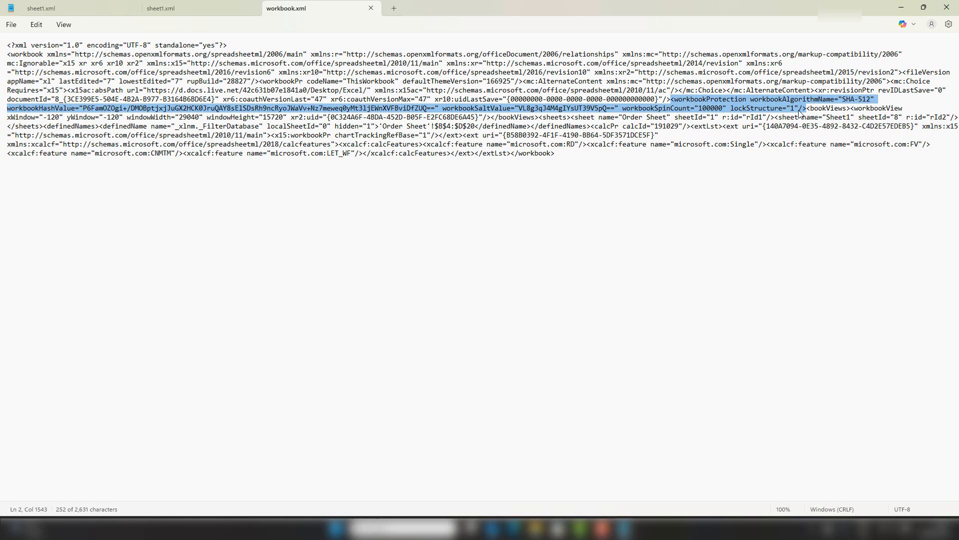
pyautogui.moveTo(801, 110)
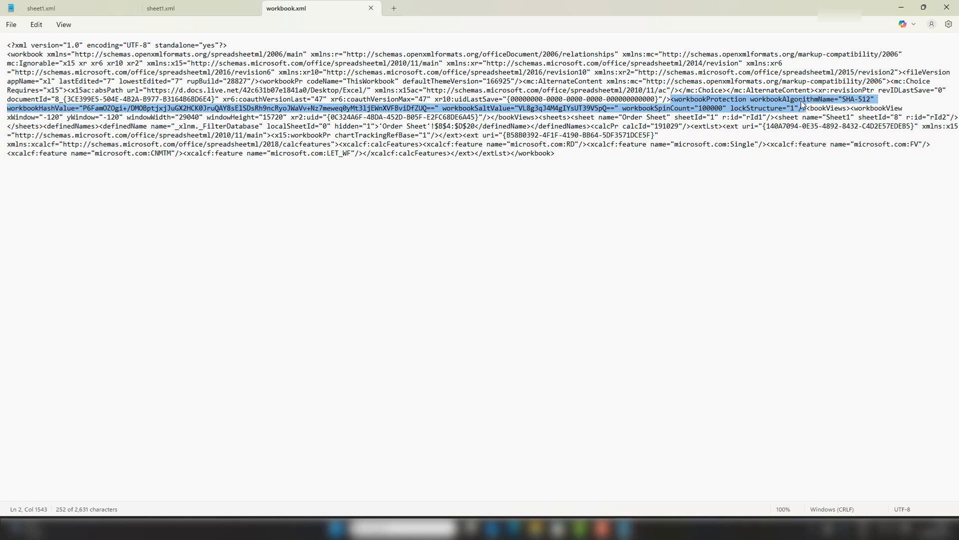
pyautogui.press('Delete')
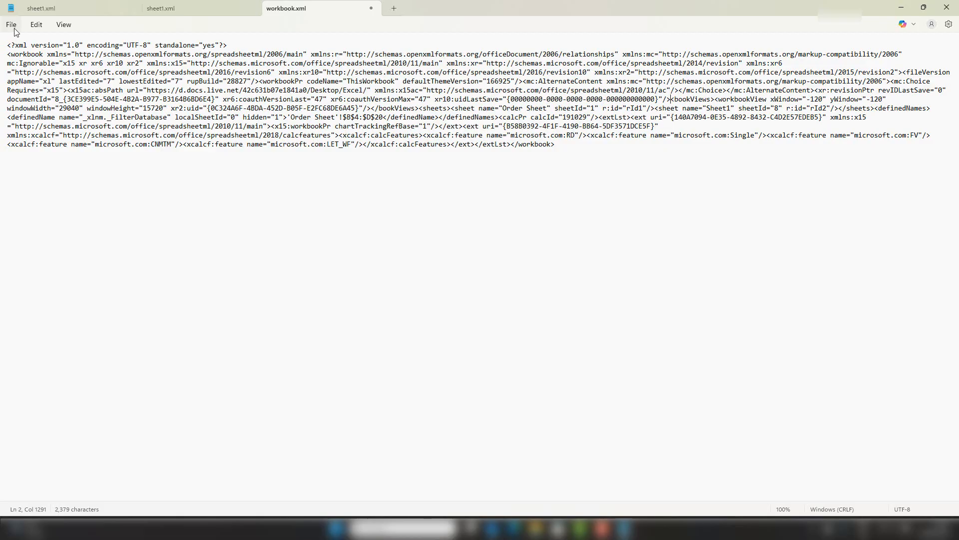
# Save workbook.xml and paste it into the zip's xl folder with Copy and Replace.
pyautogui.click(10, 24)
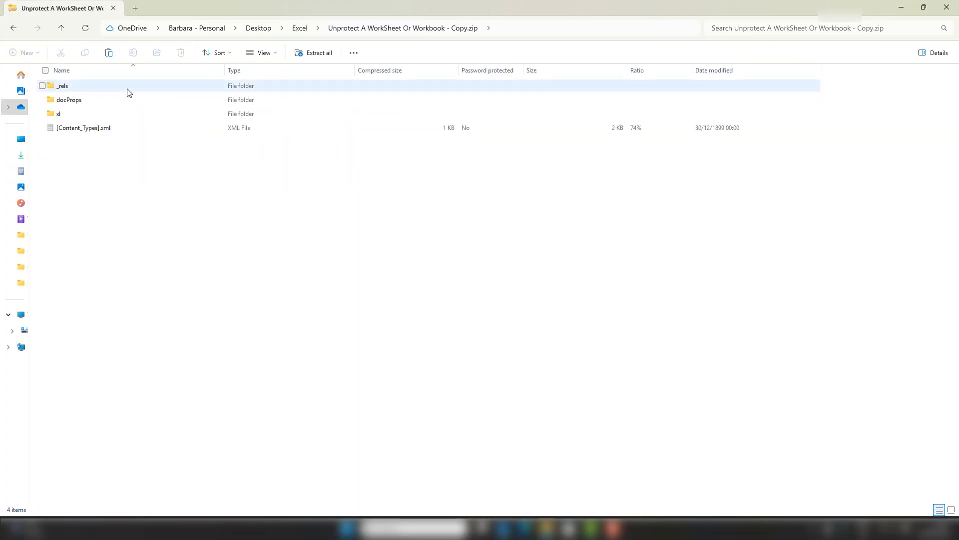
pyautogui.doubleClick(58, 114)
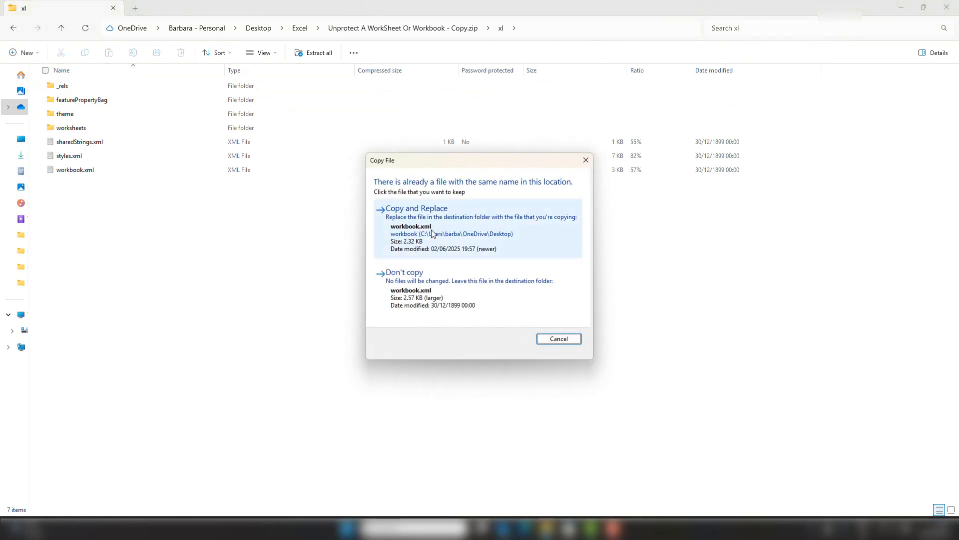
pyautogui.click(416, 208)
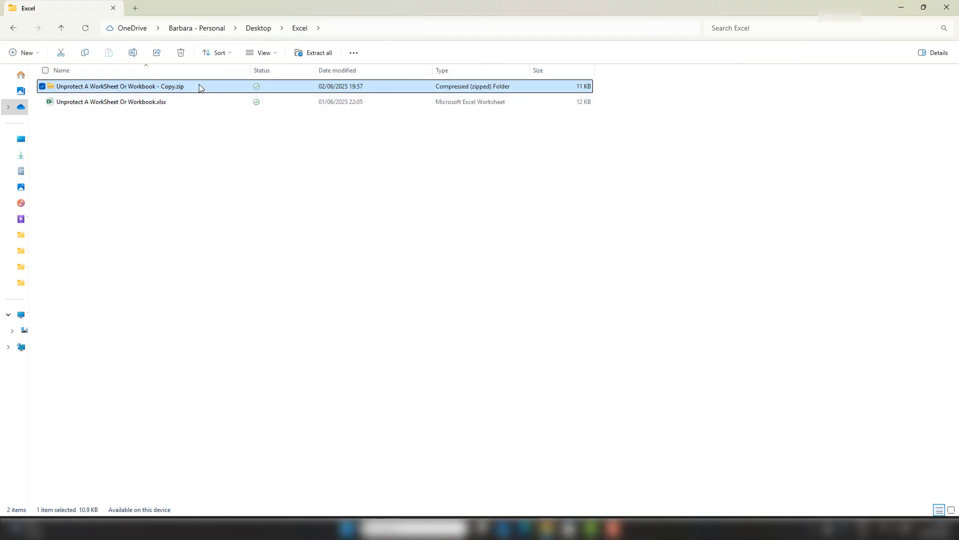
# Rename the zipped copy back from .zip to .xlsx and accept the extension warning.
pyautogui.rightClick(120, 86)
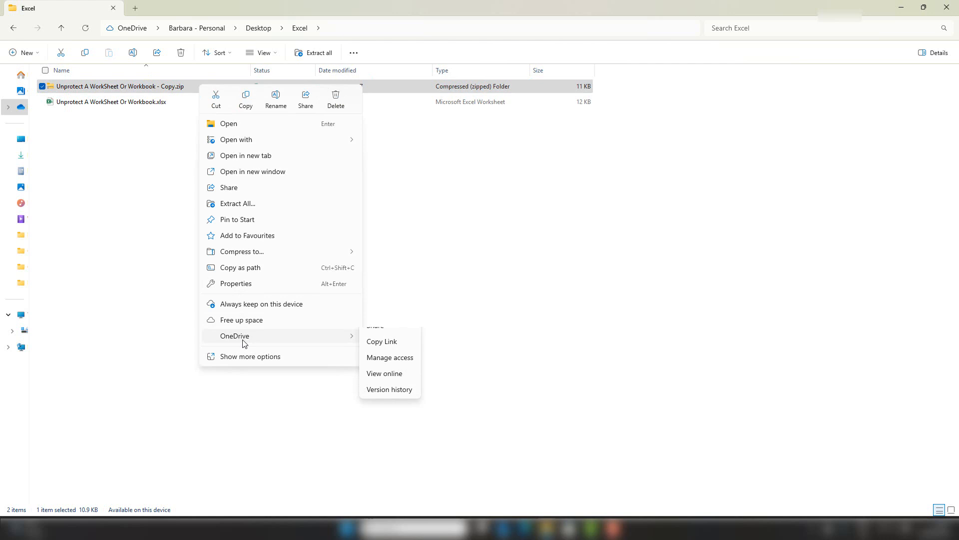
pyautogui.click(276, 100)
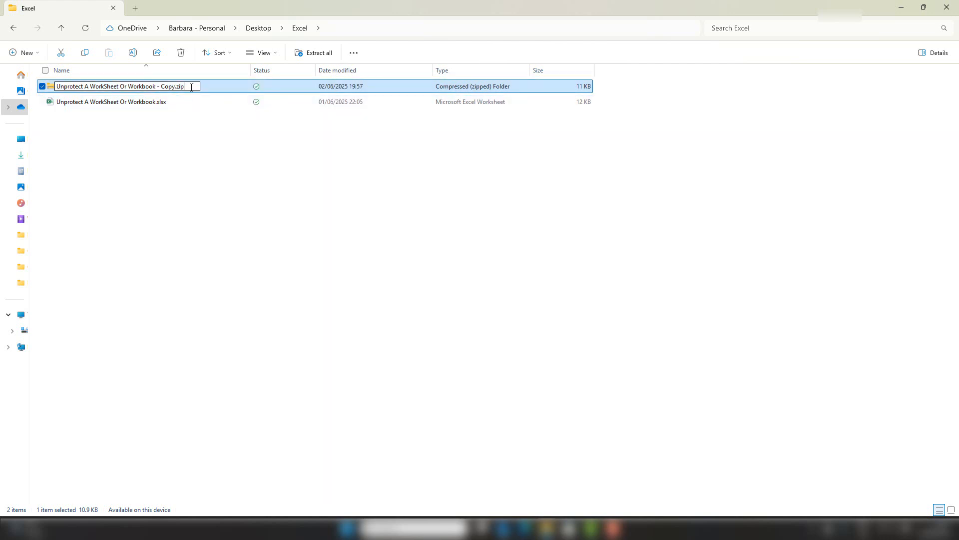
pyautogui.press('Backspace')
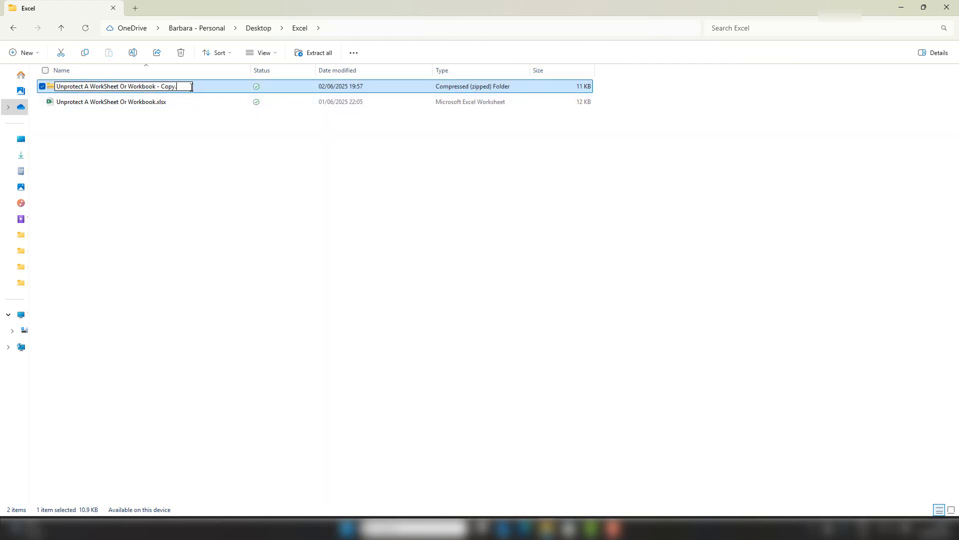
pyautogui.press('Return')
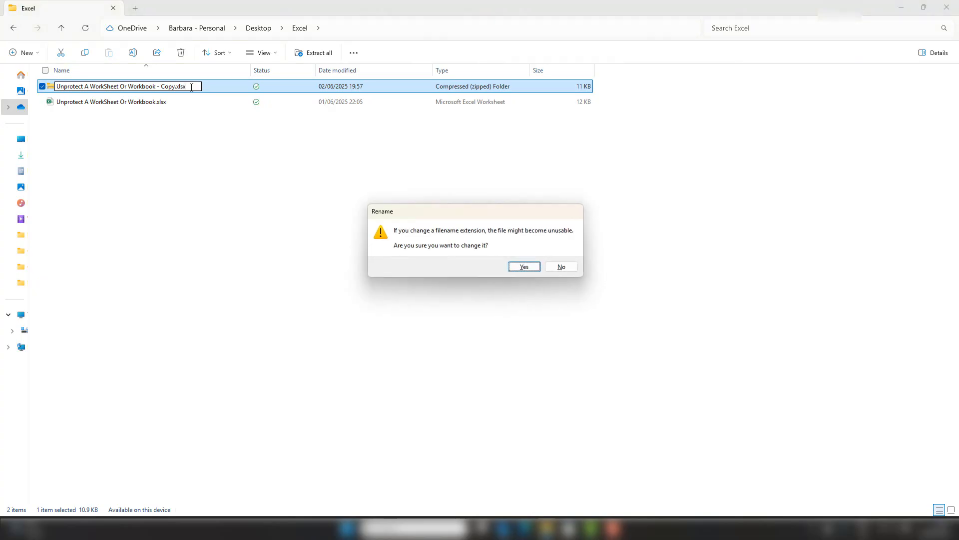
pyautogui.click(523, 266)
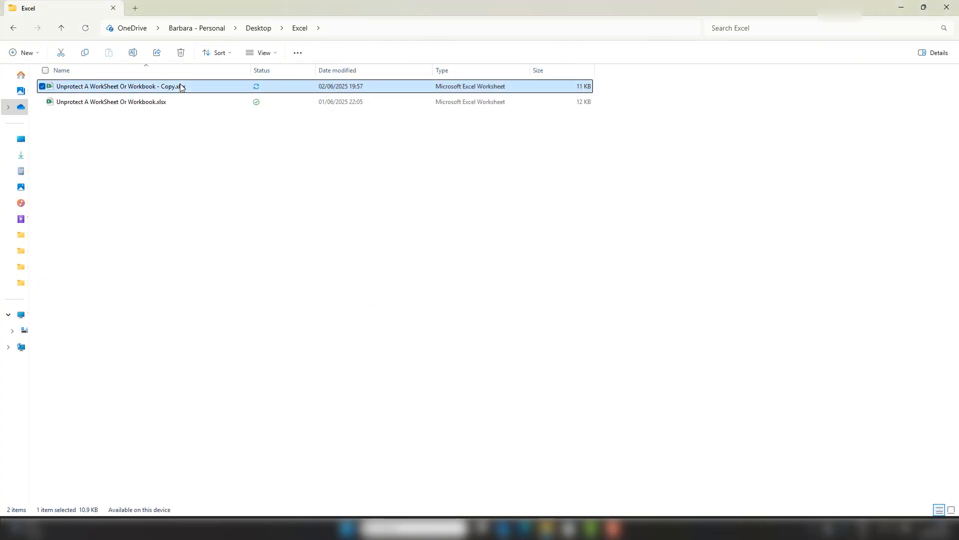
# Open the unlocked .xlsx copy and clear the 'EXCELent Food Company' title in C2.
pyautogui.doubleClick(119, 86)
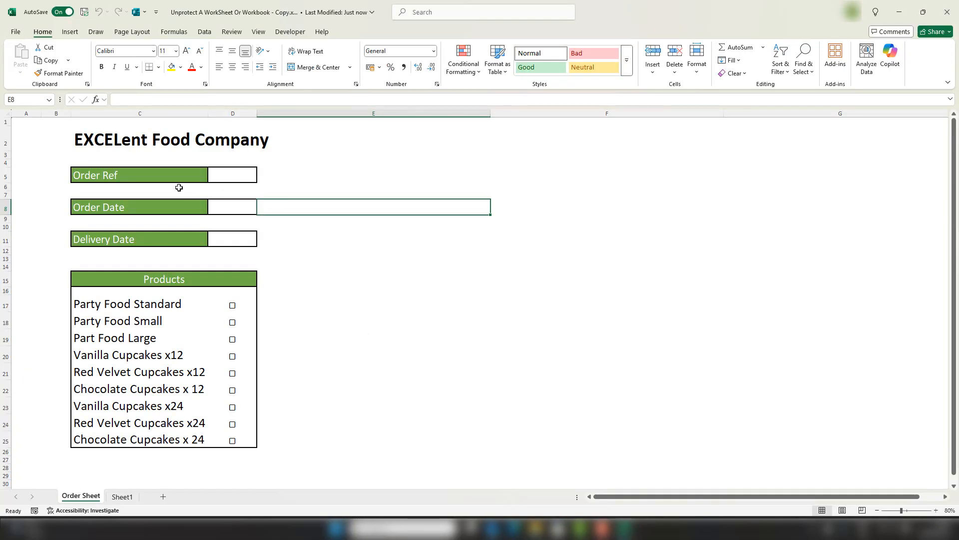
pyautogui.moveTo(121, 134)
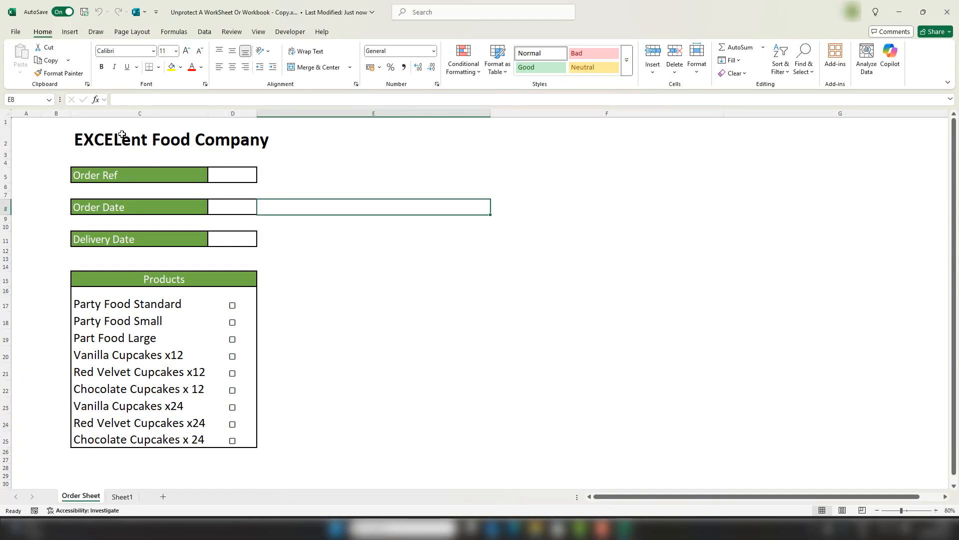
pyautogui.doubleClick(122, 139)
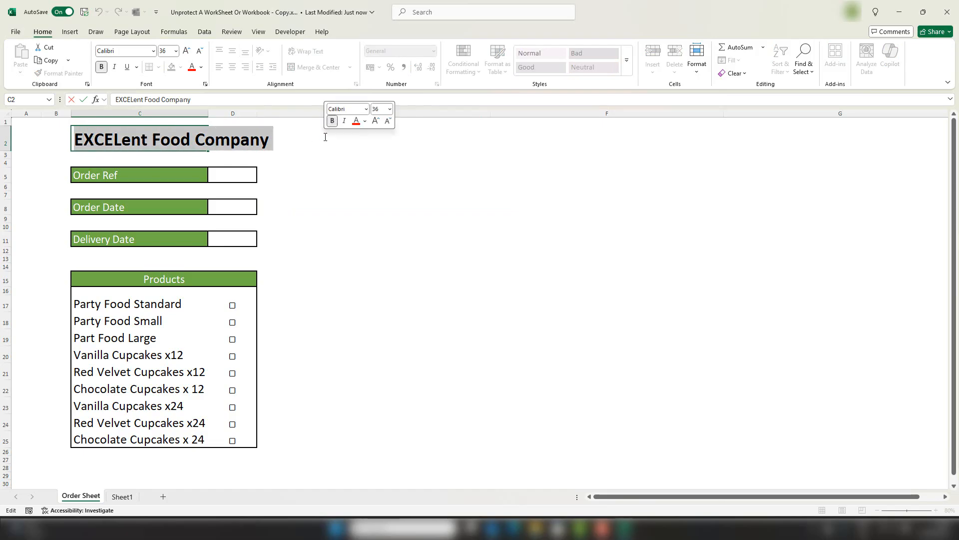
pyautogui.press('Delete')
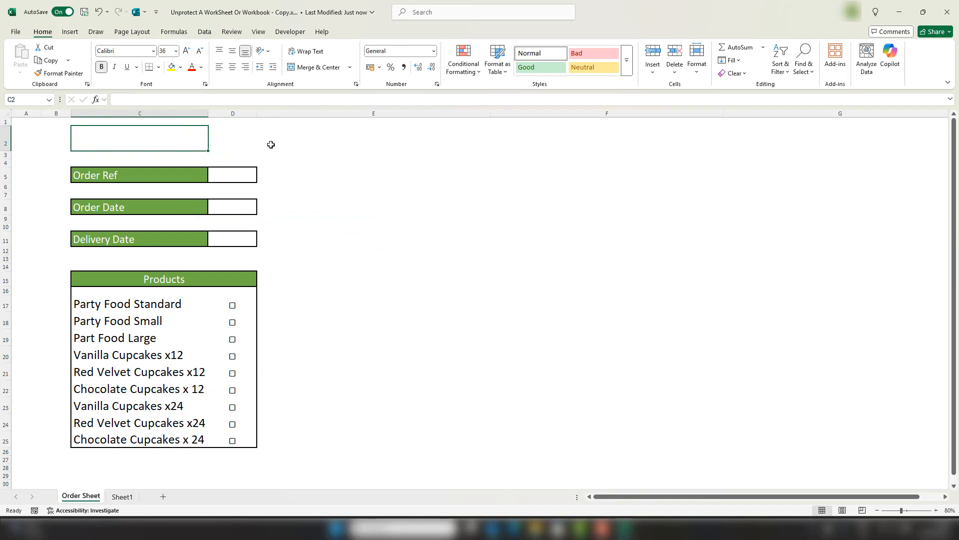
pyautogui.moveTo(337, 318)
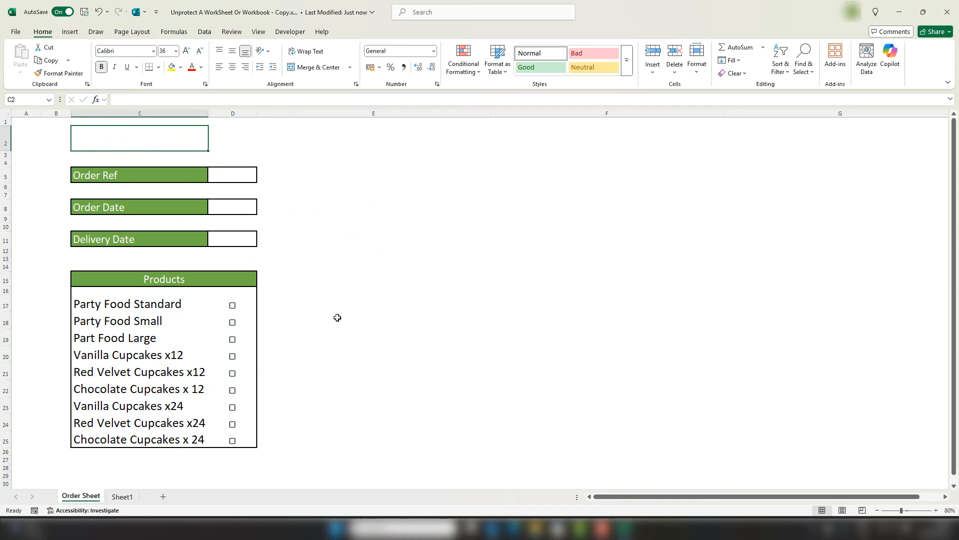
# Delete the blank Sheet1, then add a new sheet and delete it, leaving only Order Sheet.
pyautogui.click(122, 497)
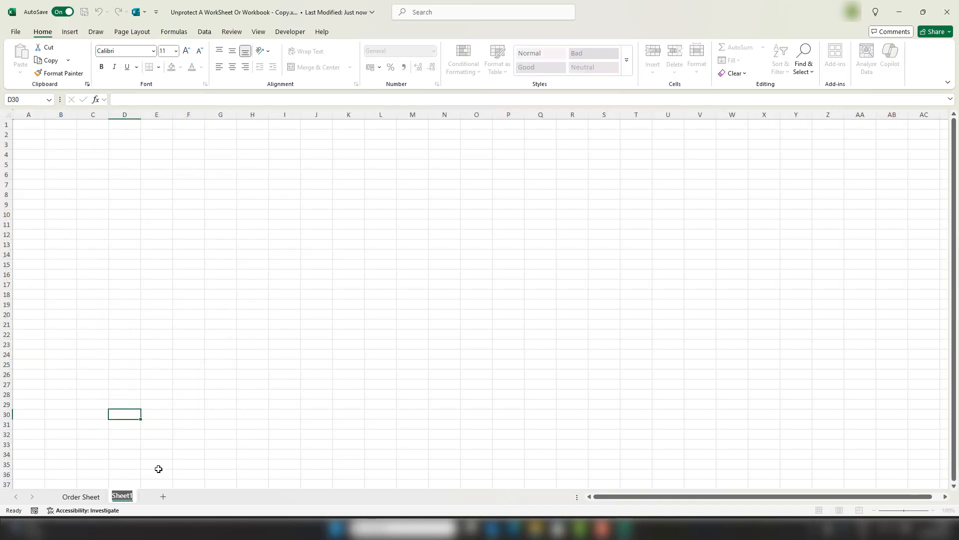
pyautogui.click(80, 497)
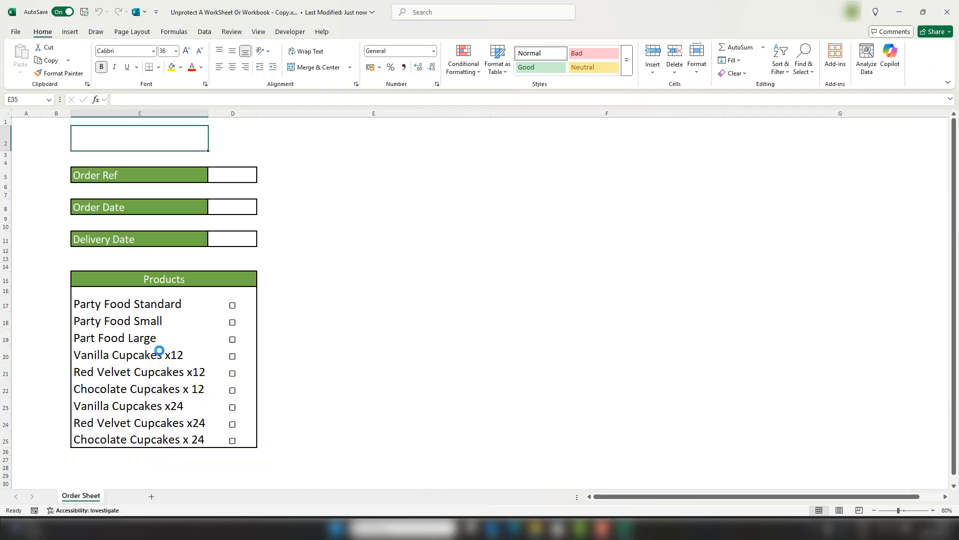
pyautogui.click(150, 497)
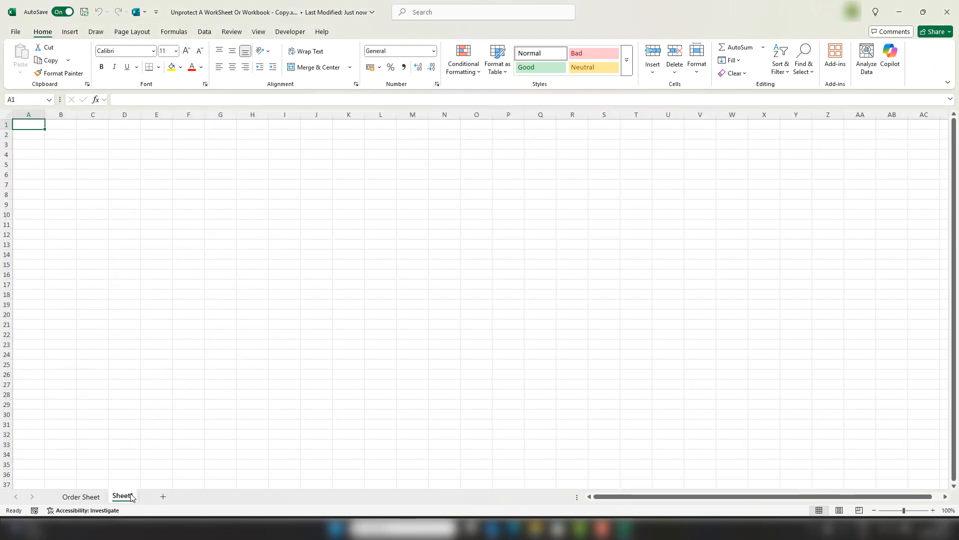
pyautogui.click(80, 495)
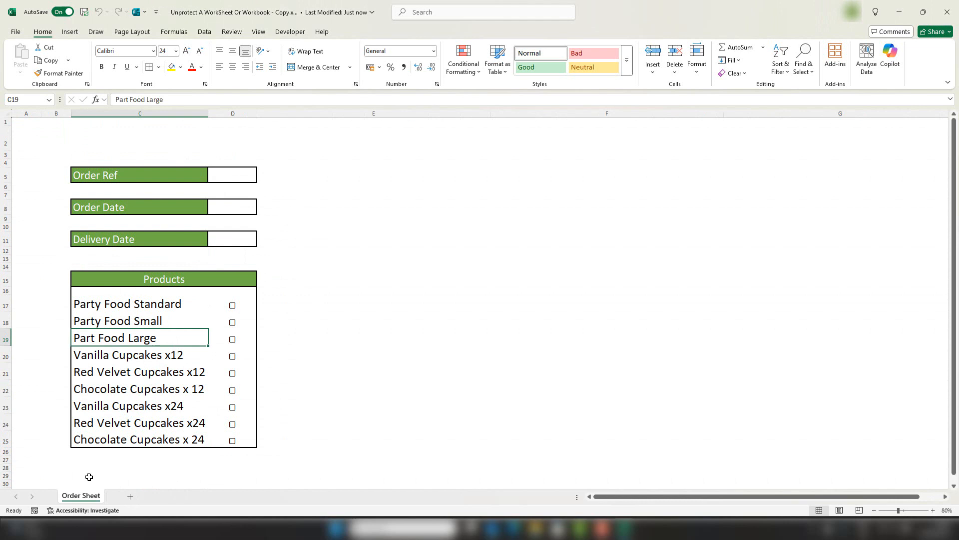
pyautogui.moveTo(81, 23)
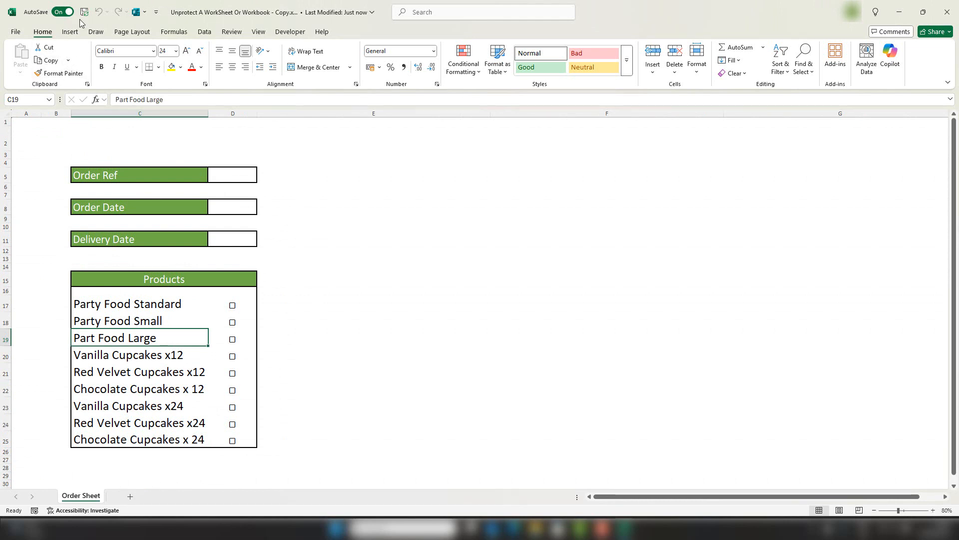
pyautogui.moveTo(83, 12)
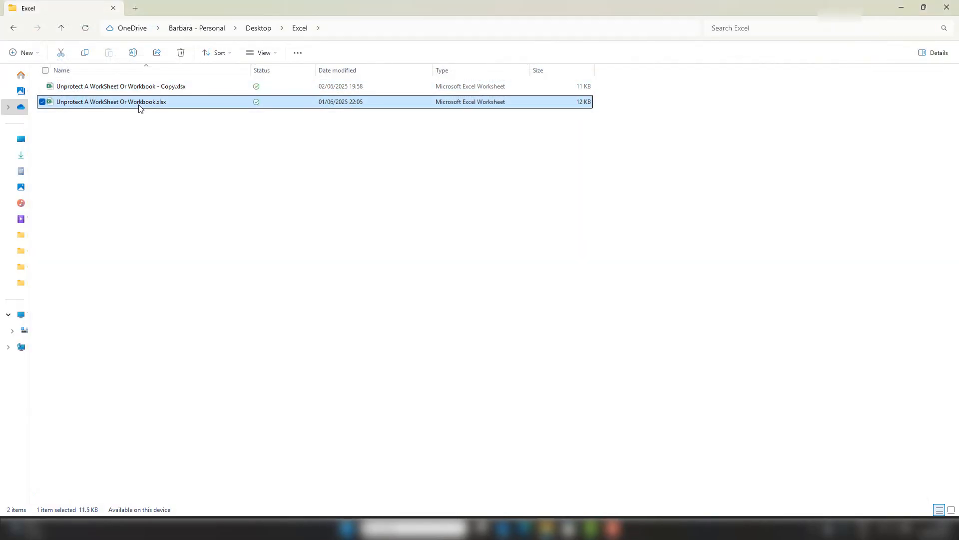
# Confirm the original workbook still refuses edits, then reopen the copy showing the cleared title cell C2.
pyautogui.doubleClick(111, 102)
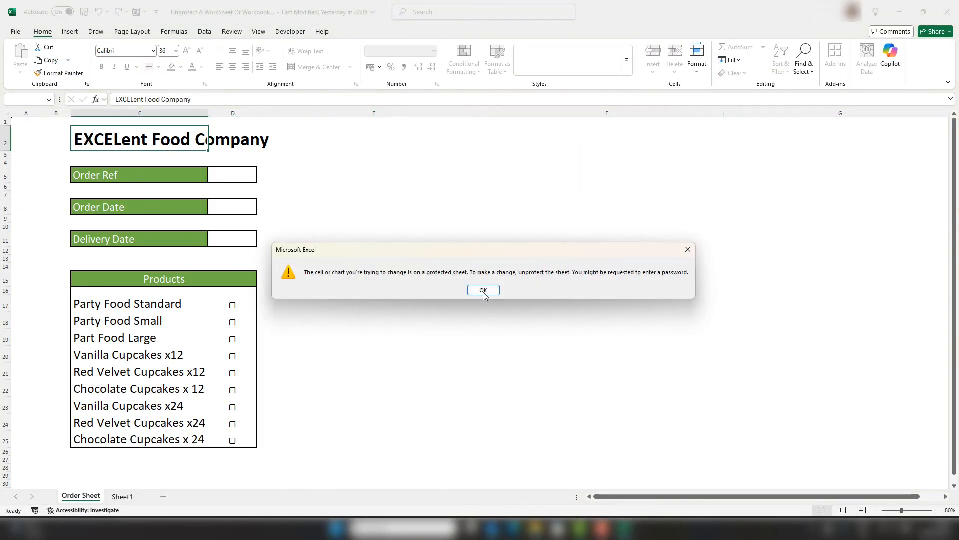
pyautogui.click(483, 290)
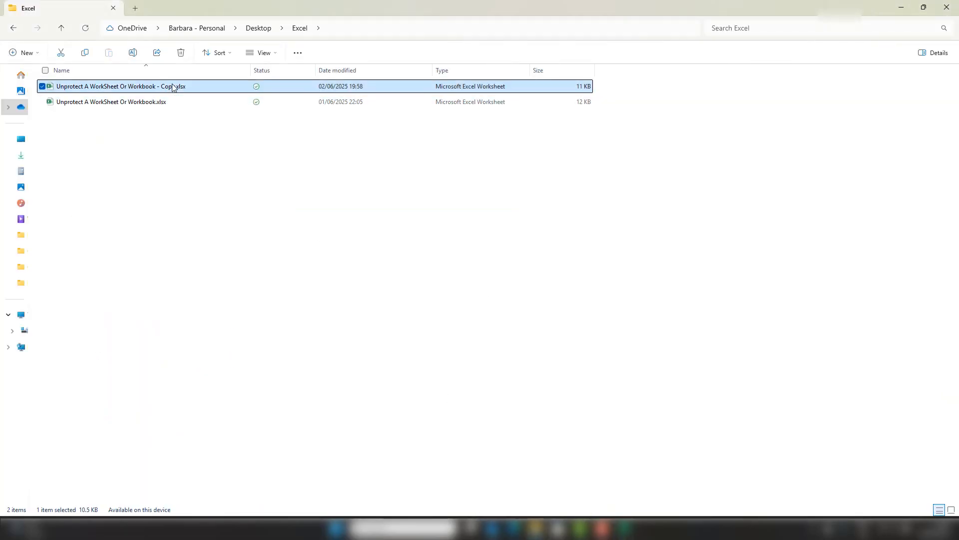
pyautogui.doubleClick(115, 86)
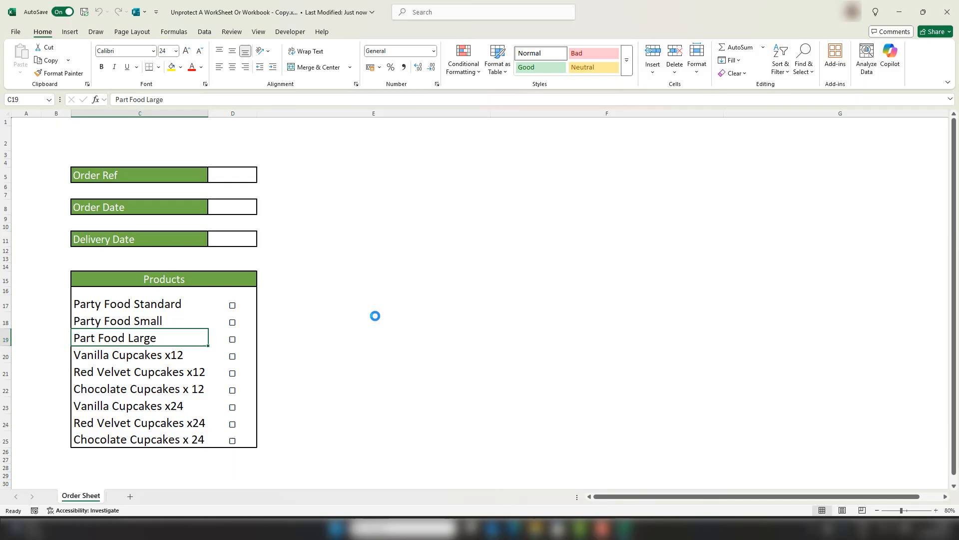
pyautogui.click(128, 497)
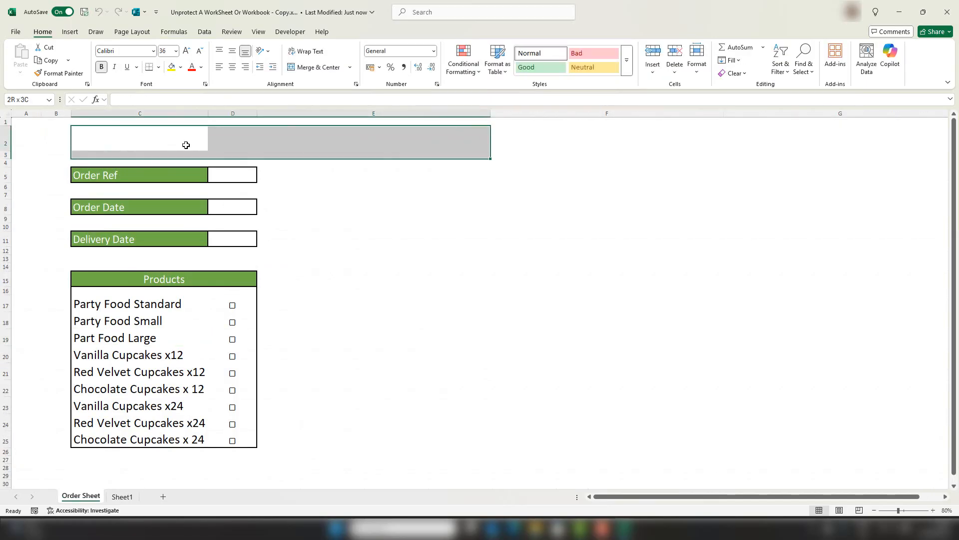
pyautogui.click(139, 137)
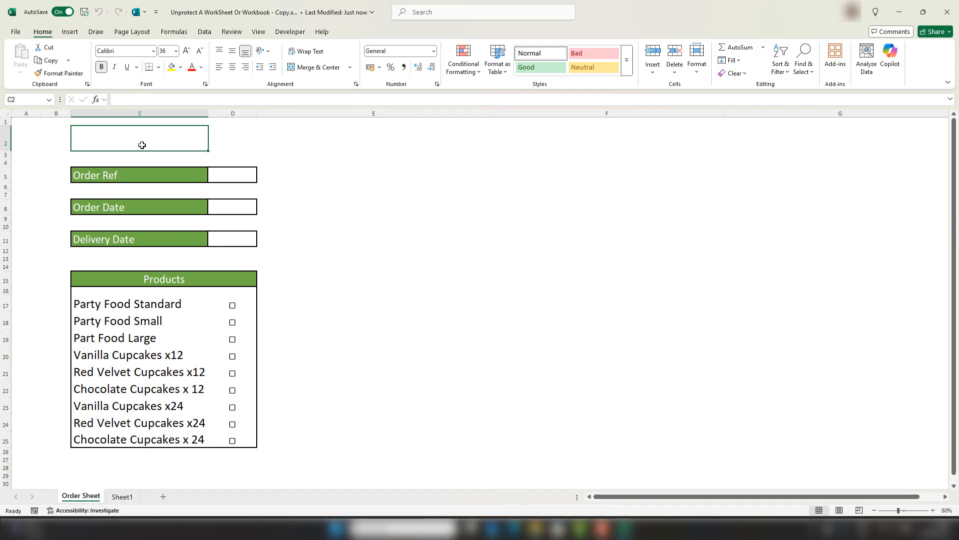